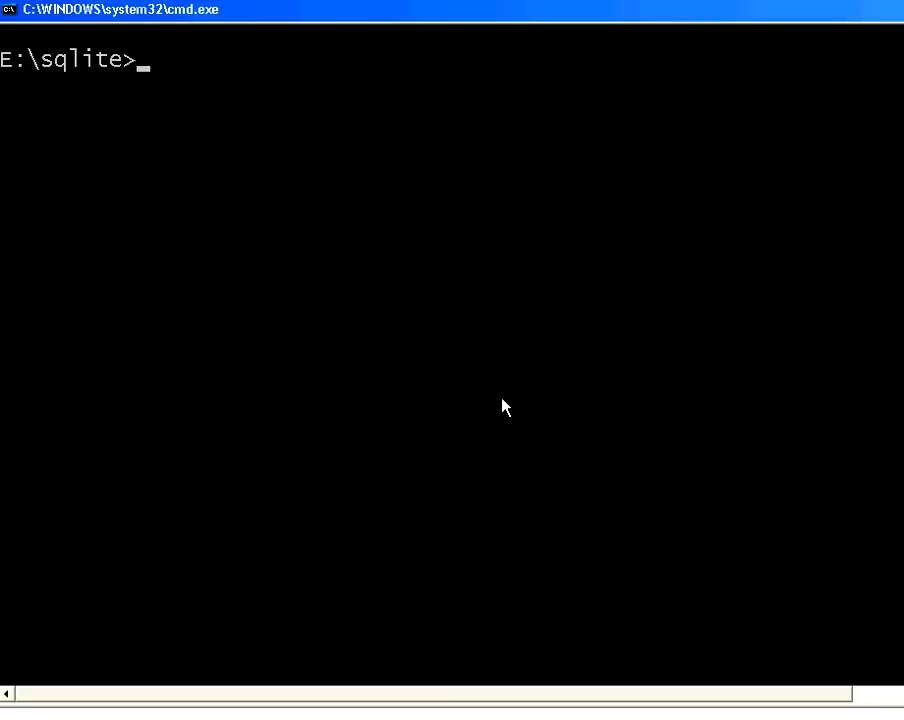
- List the E:\sqlite folder with dir, then start sqlite3 on mydb.db
text(dir)
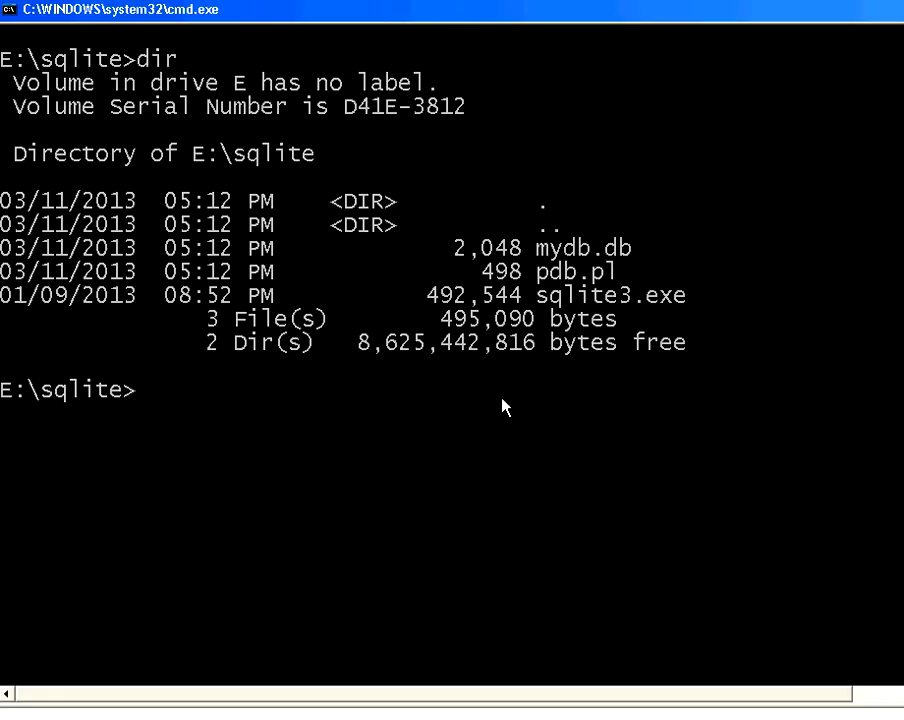
mouse_move(548, 308)
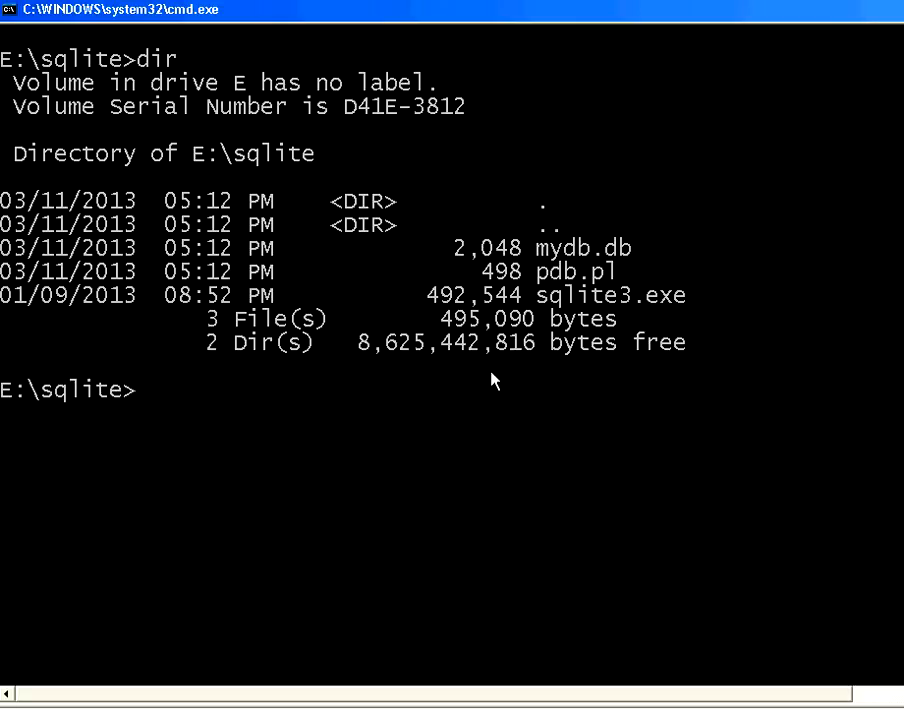
text(sqlite)
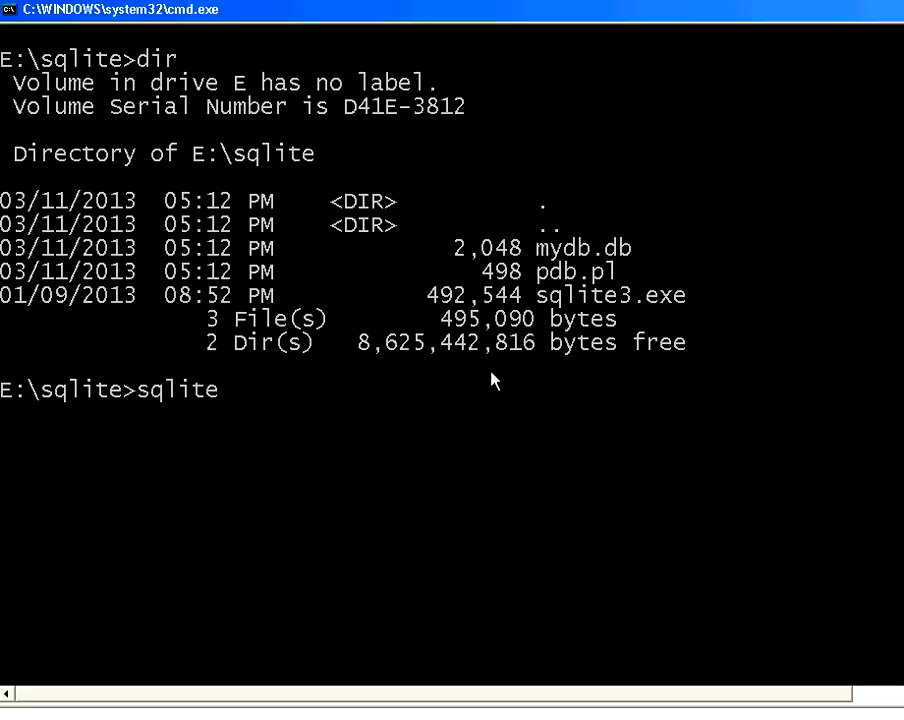
text(3)
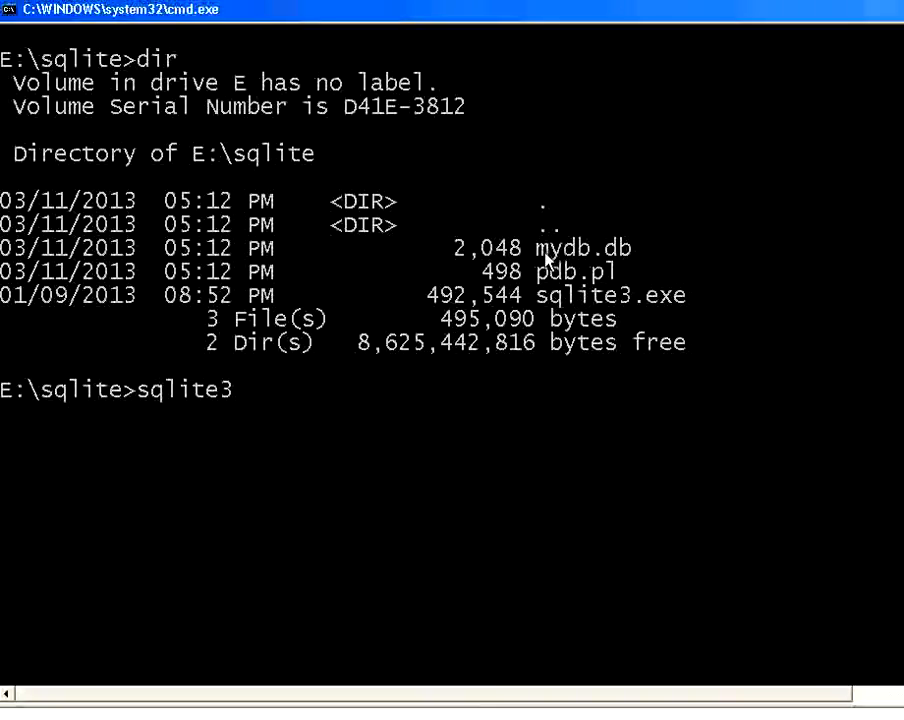
text(m)
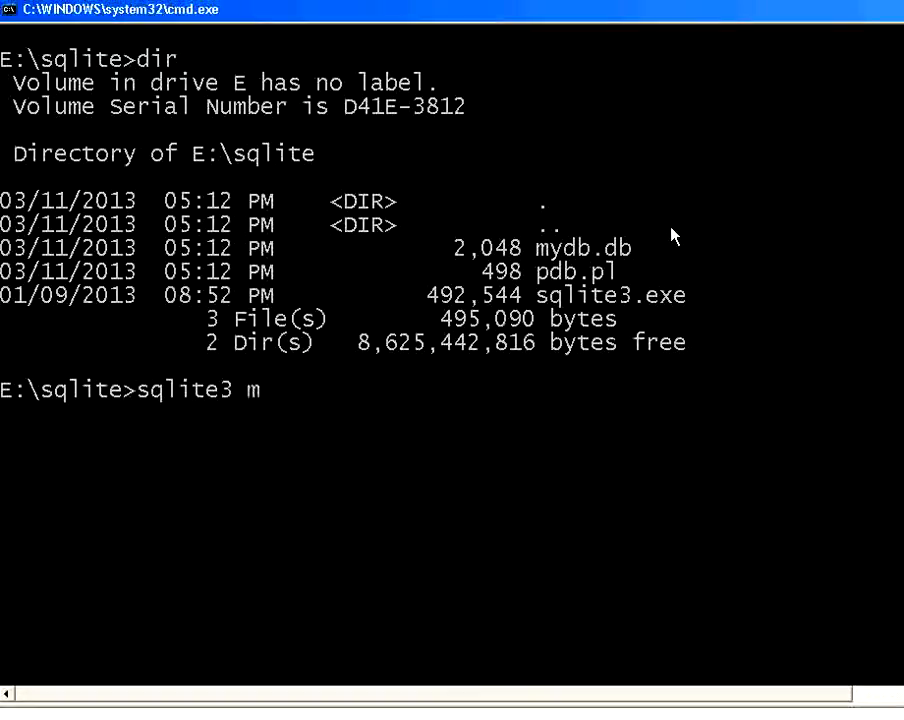
text(ydb.db)
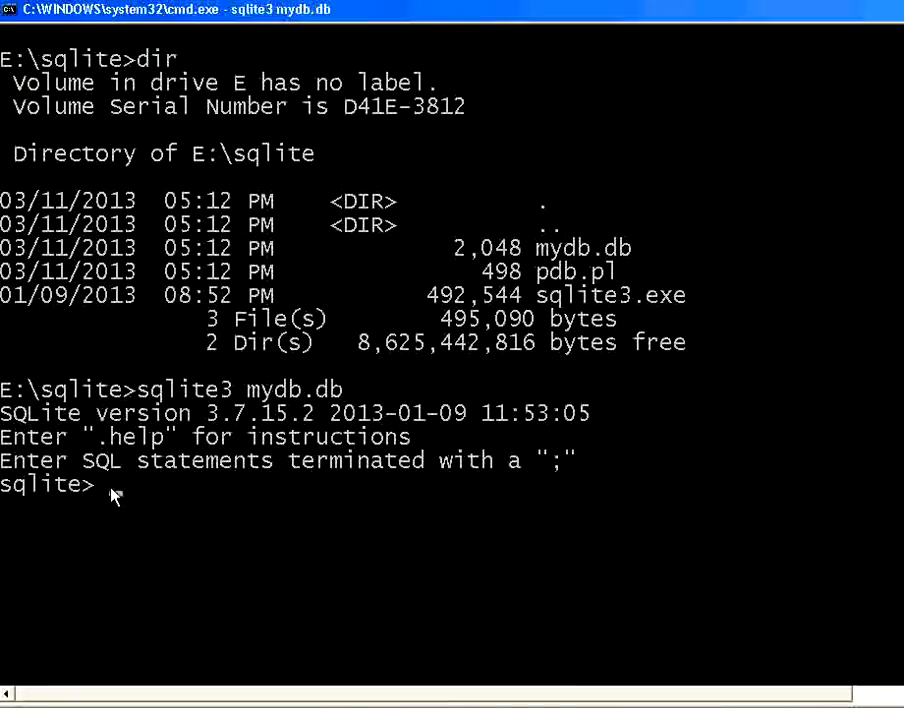
- Show the tables, query emp, then re-query it with .mode column formatting
text(.tables)
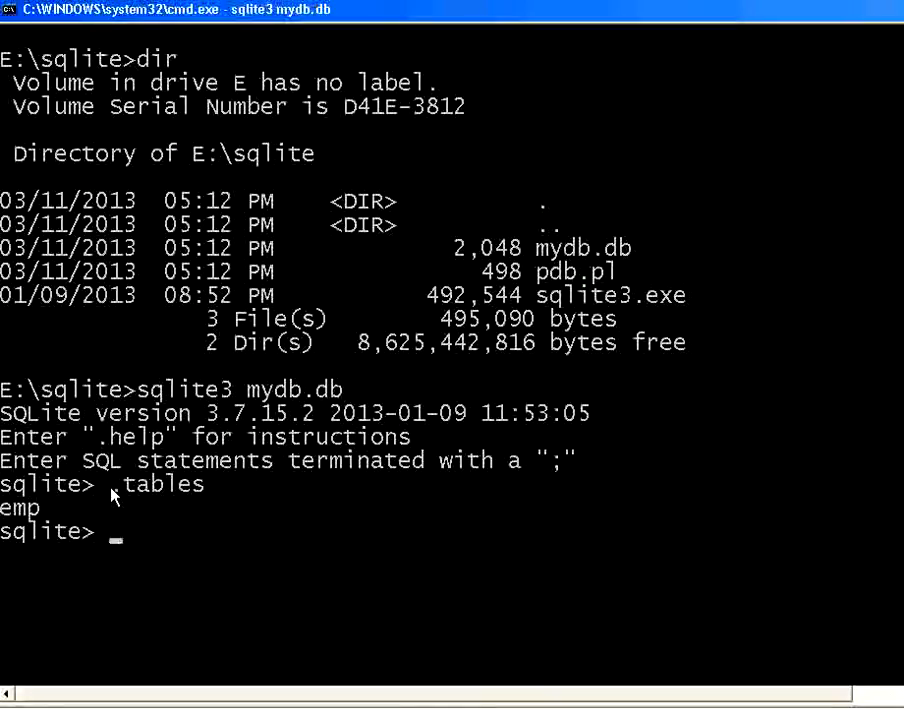
text(select * from emp;)
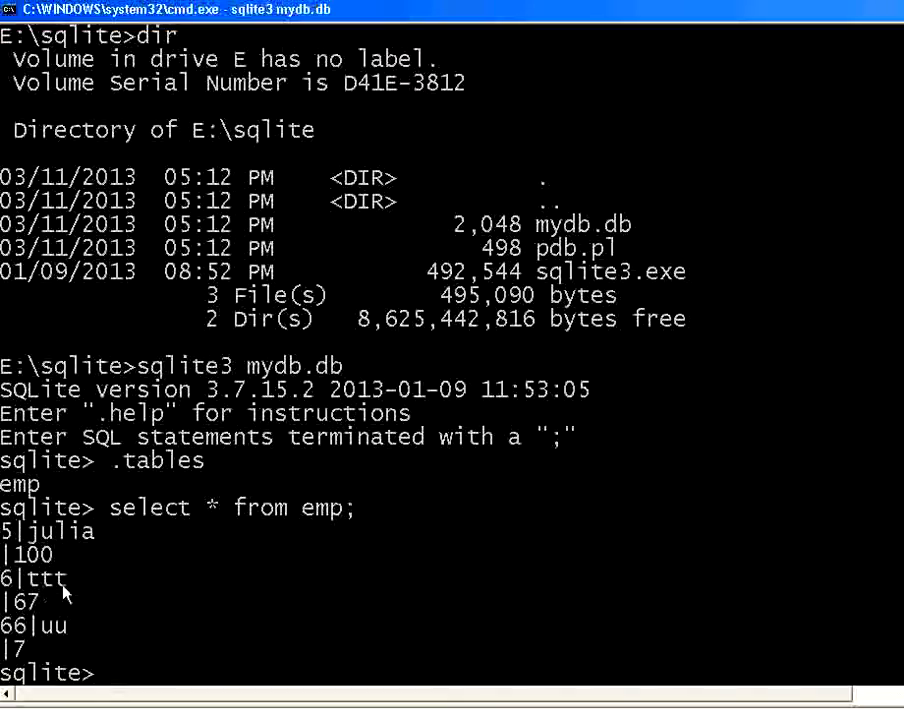
mouse_move(324, 508)
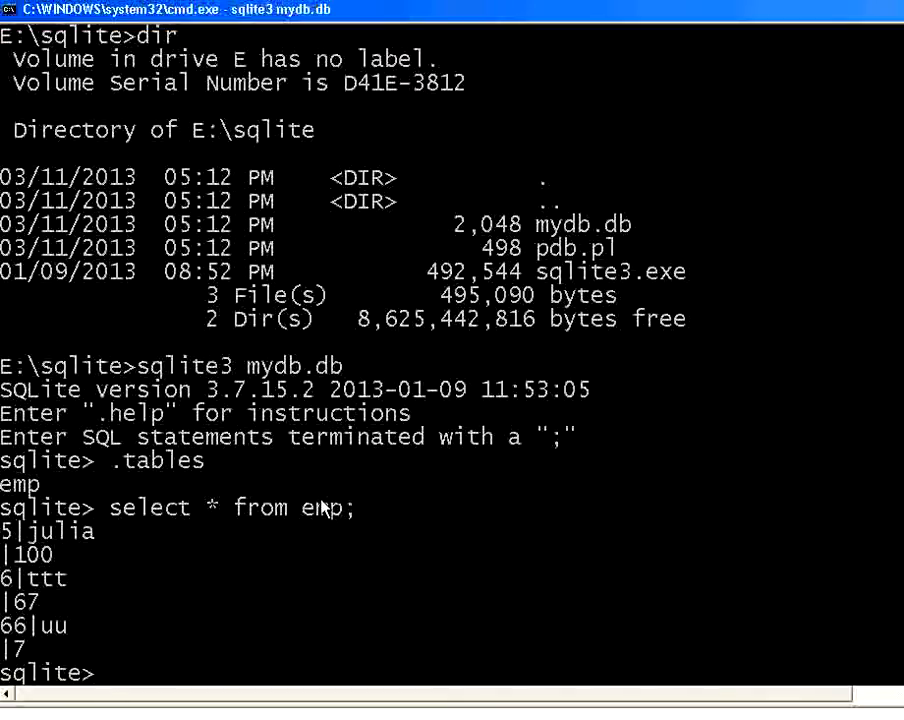
text(.mode column)
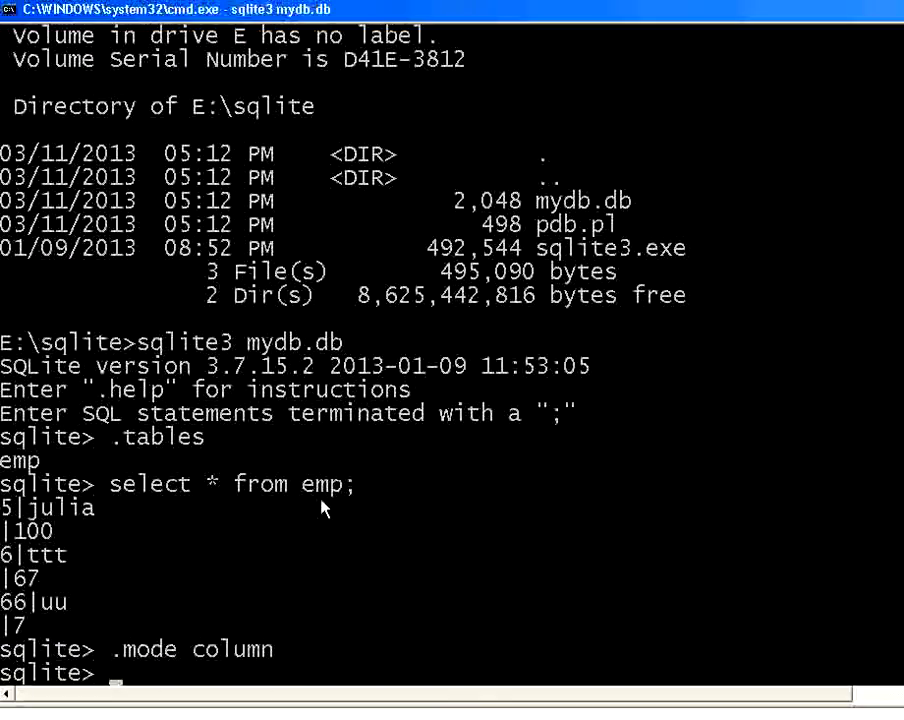
text(select)
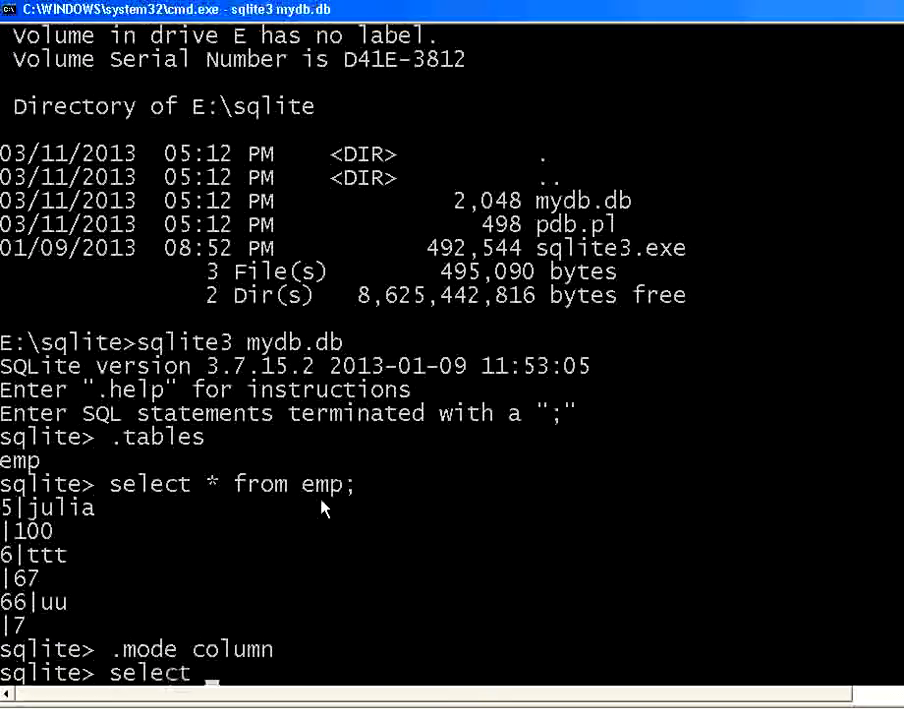
text(* from emp;)
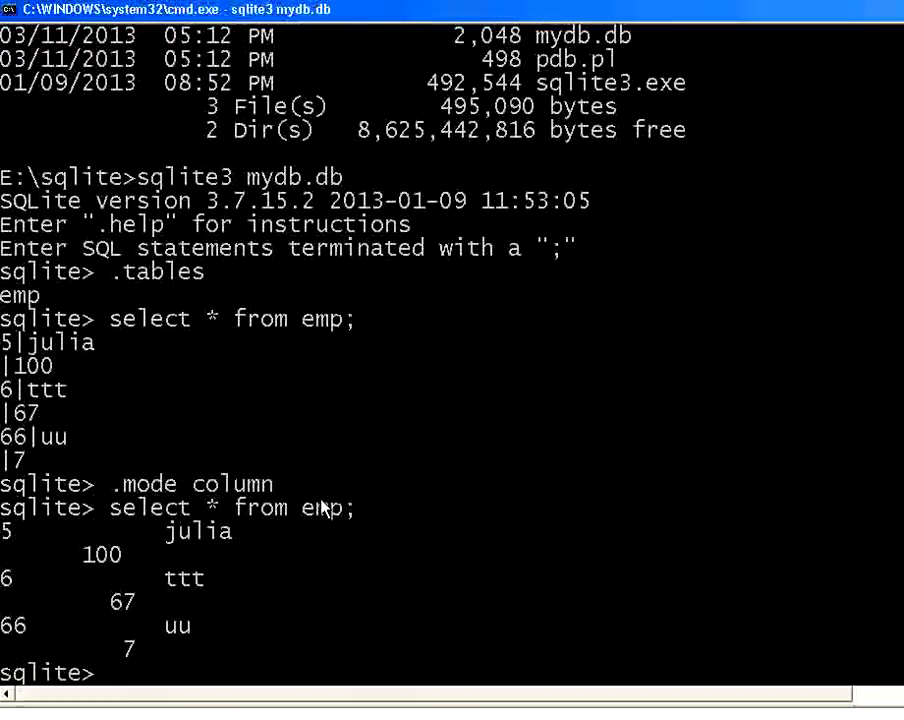
mouse_move(36, 416)
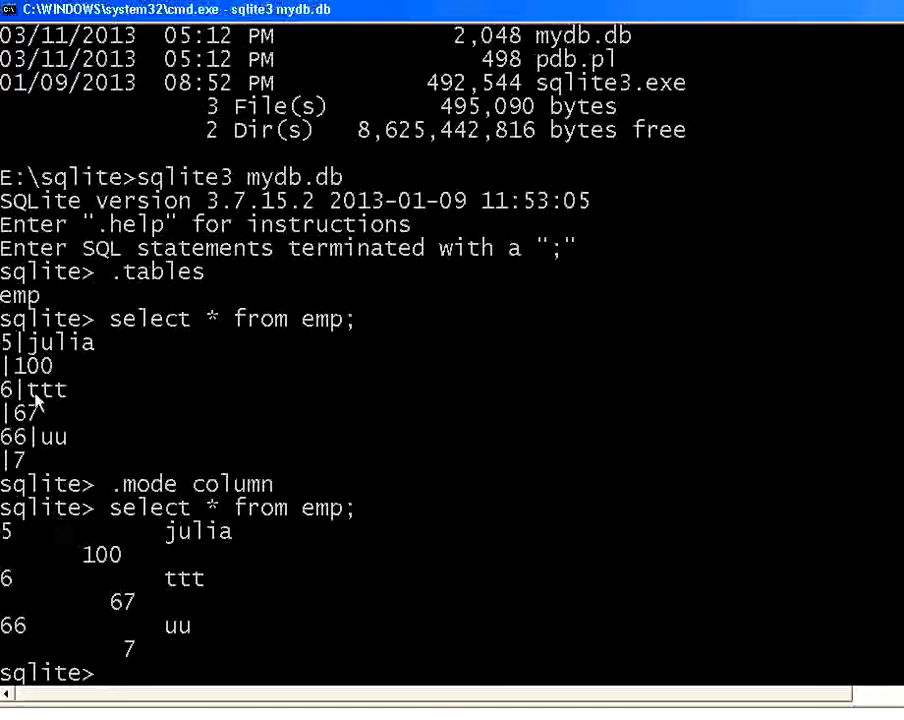
mouse_move(396, 480)
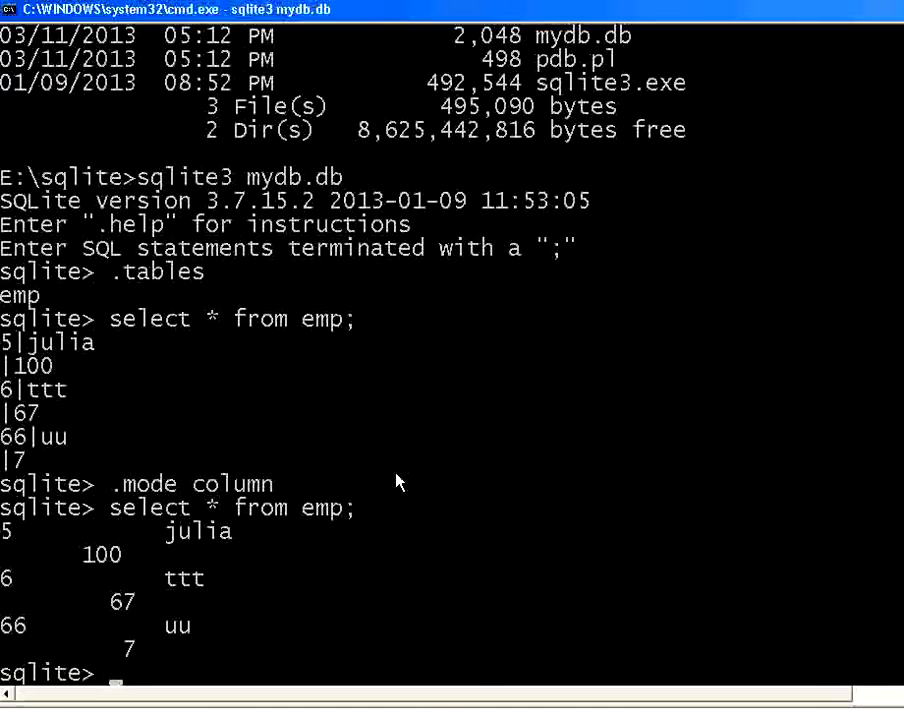
- Turn on column headings with .header on so emp rows show empid, empname, sal
text(.header on)
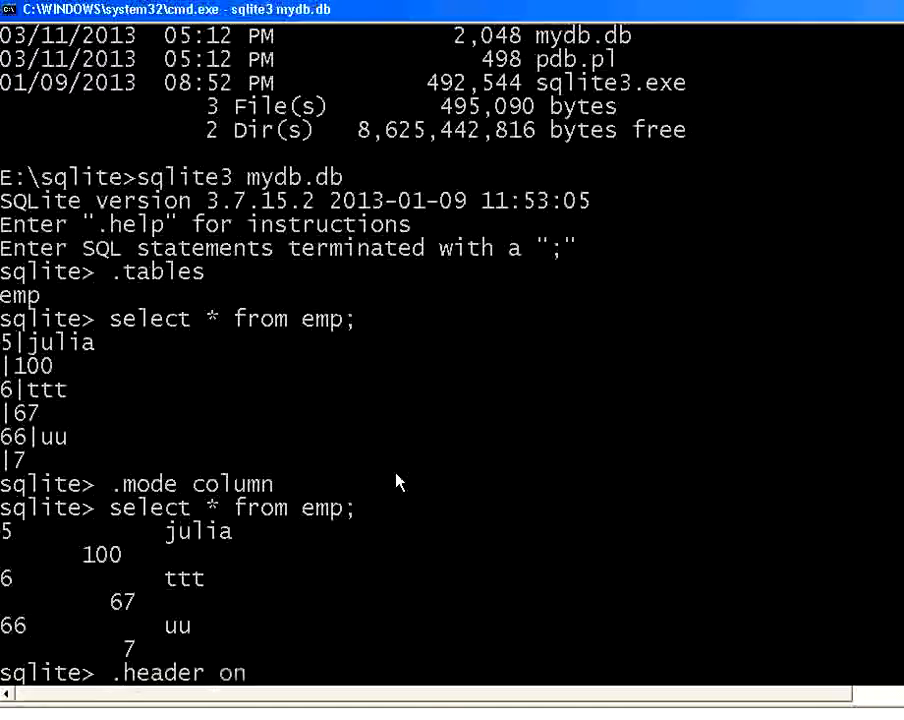
key(Return)
text(select * from emp;)
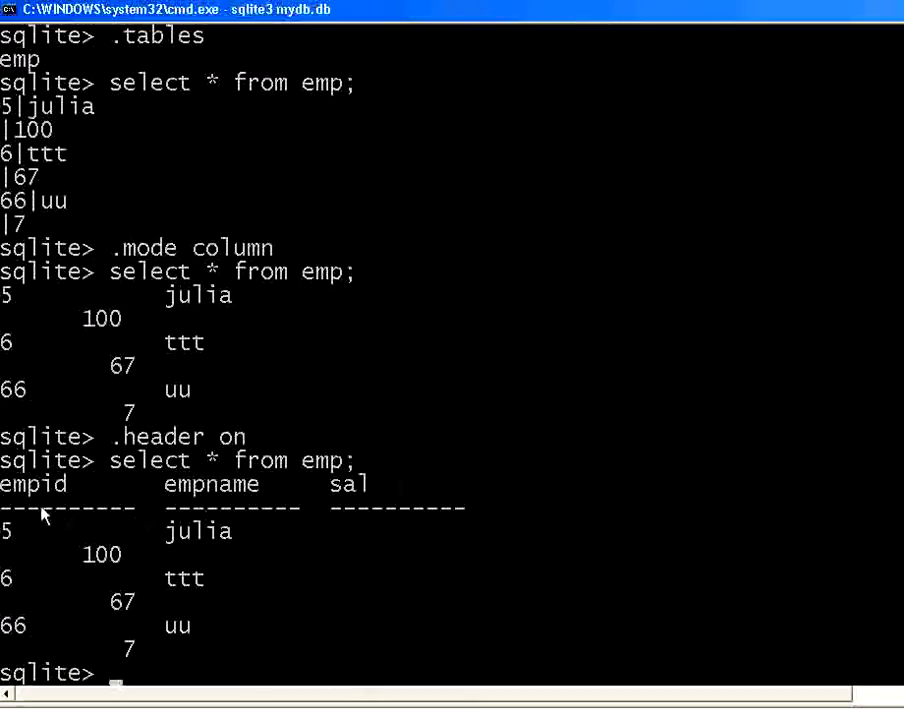
mouse_move(190, 544)
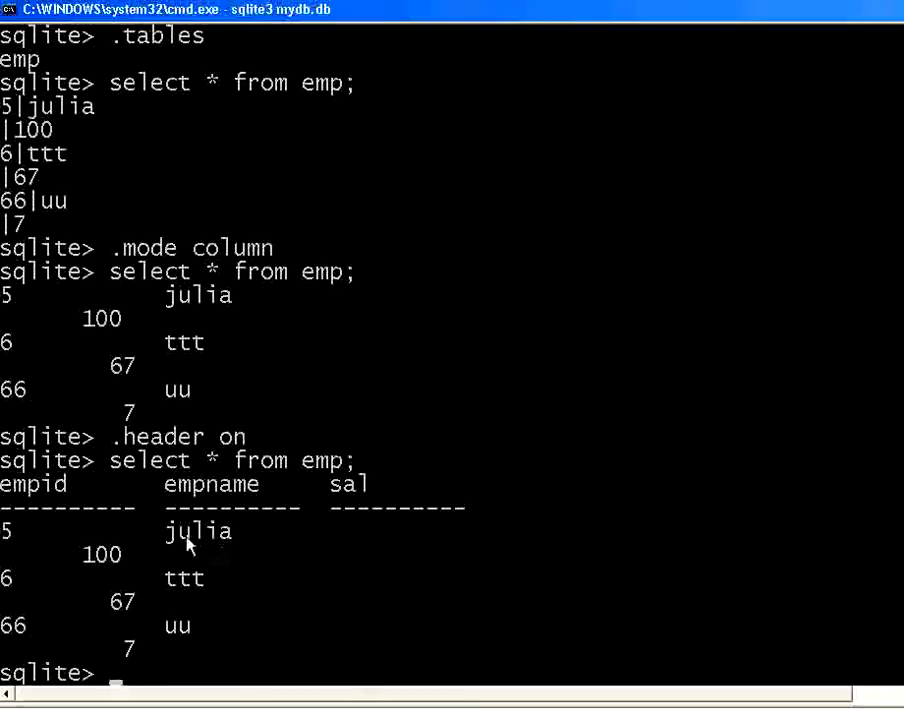
mouse_move(230, 548)
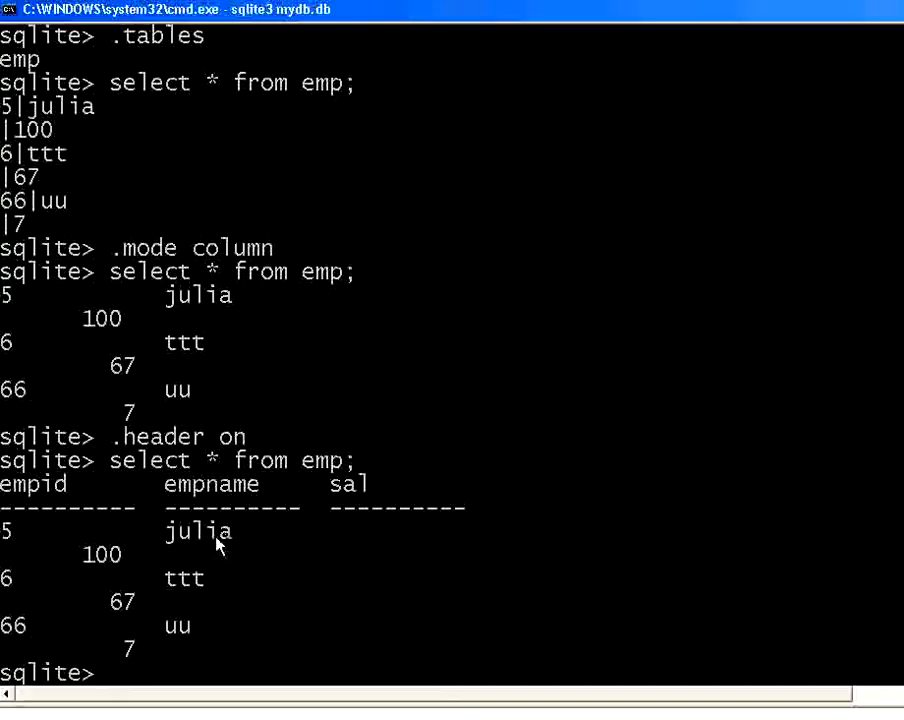
mouse_move(172, 564)
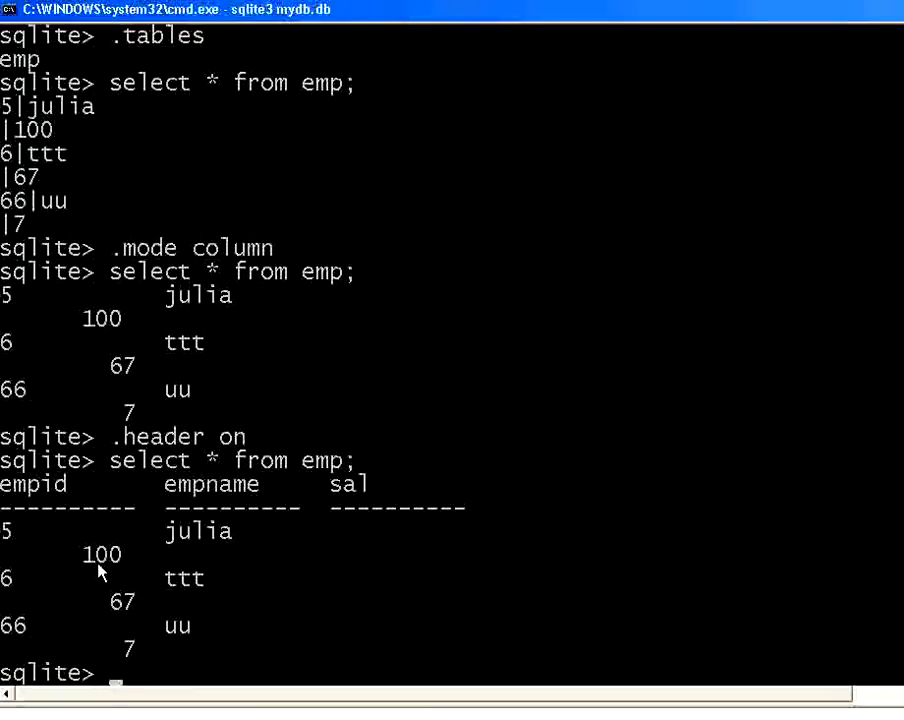
mouse_move(148, 548)
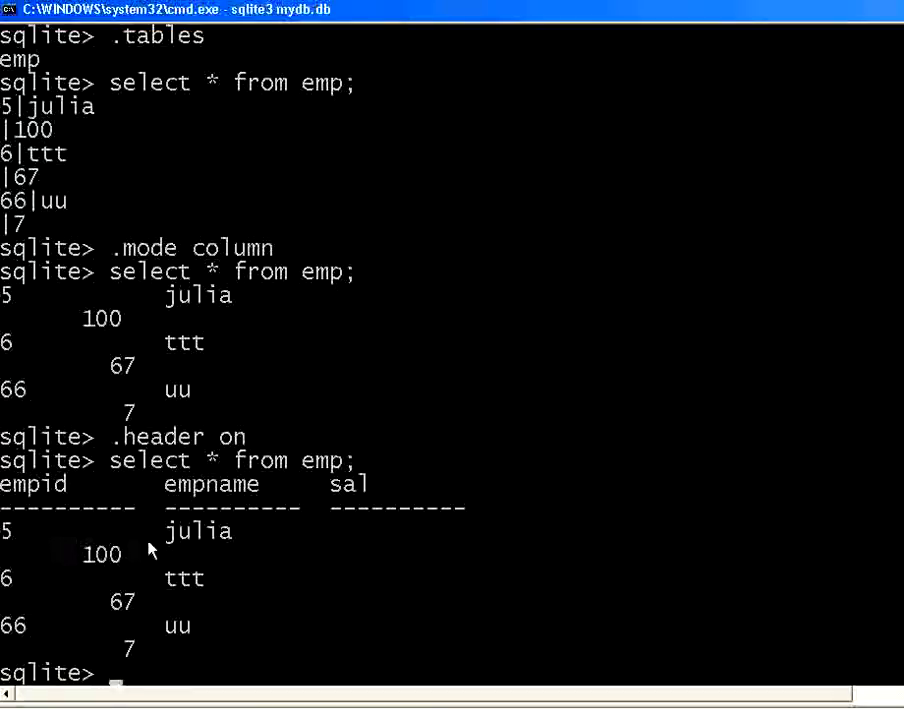
mouse_move(336, 496)
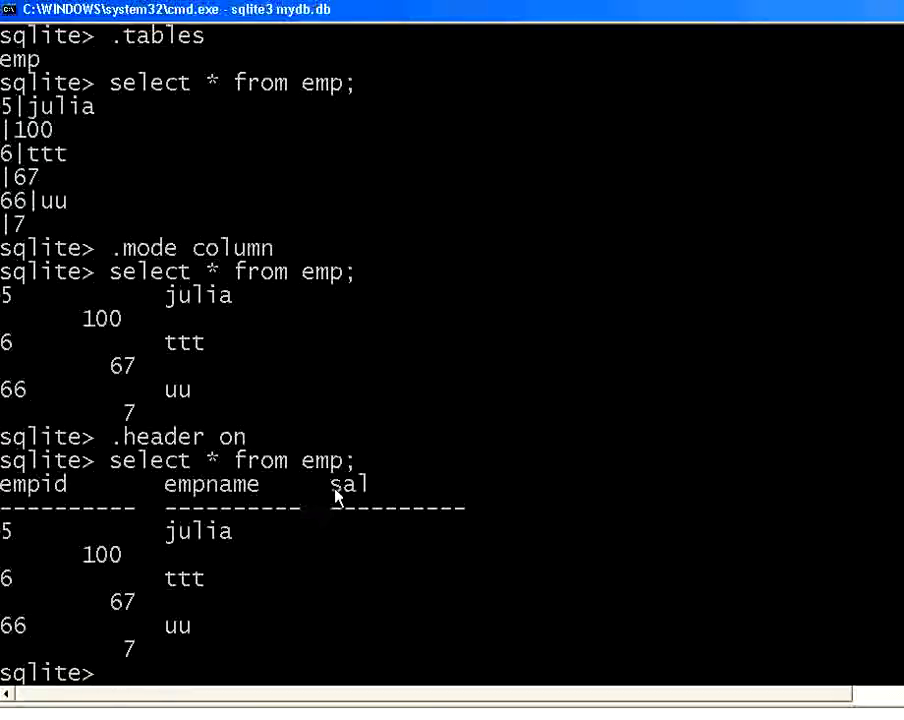
mouse_move(458, 456)
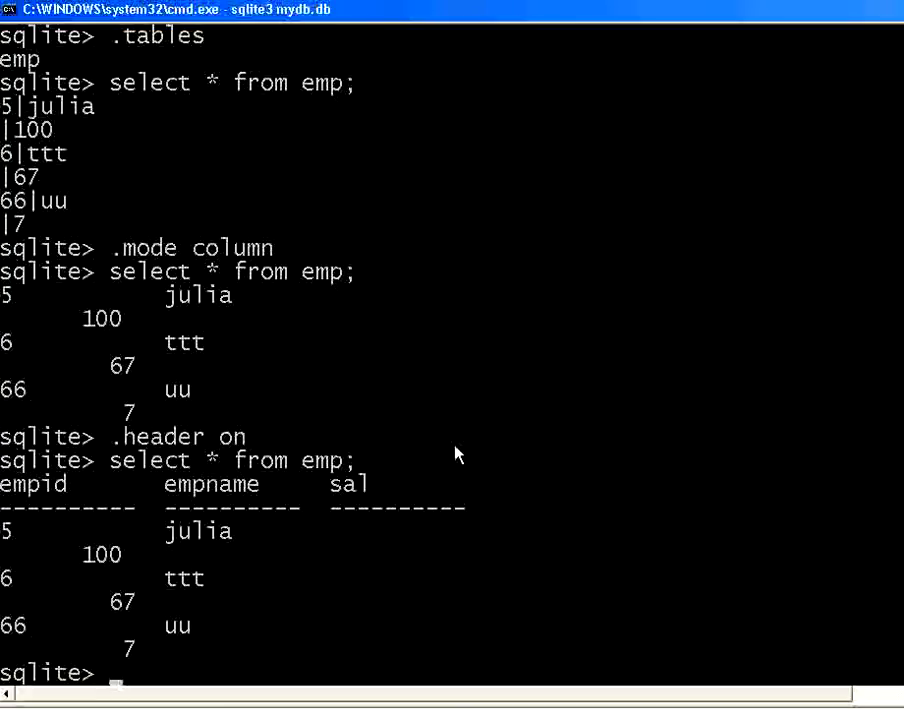
- Delete every row from emp and re-query the table to confirm it is empty
text(delete from emp;)
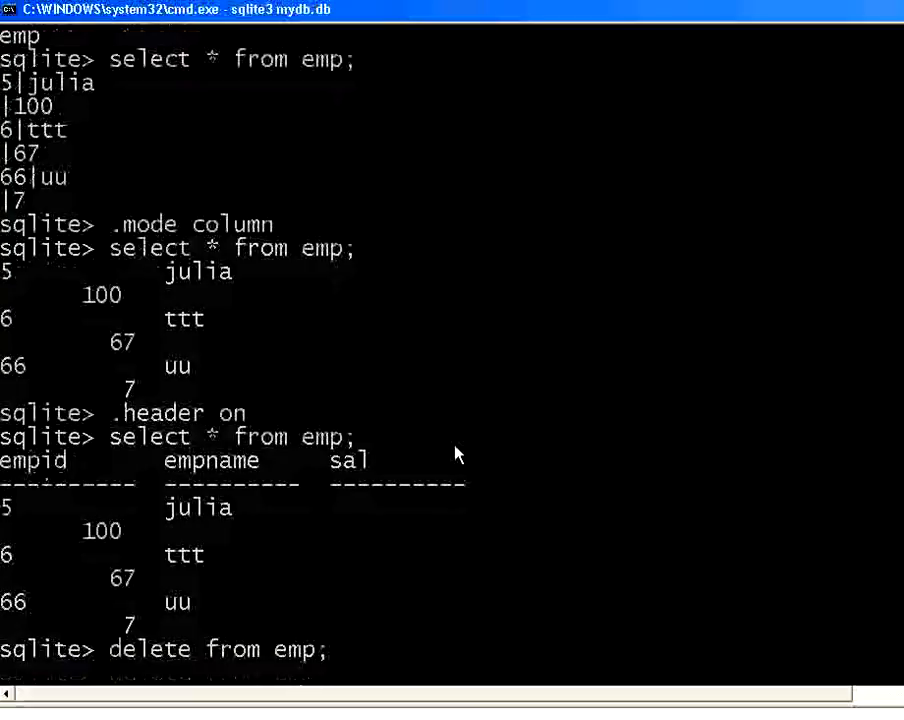
text(sqlite> s)
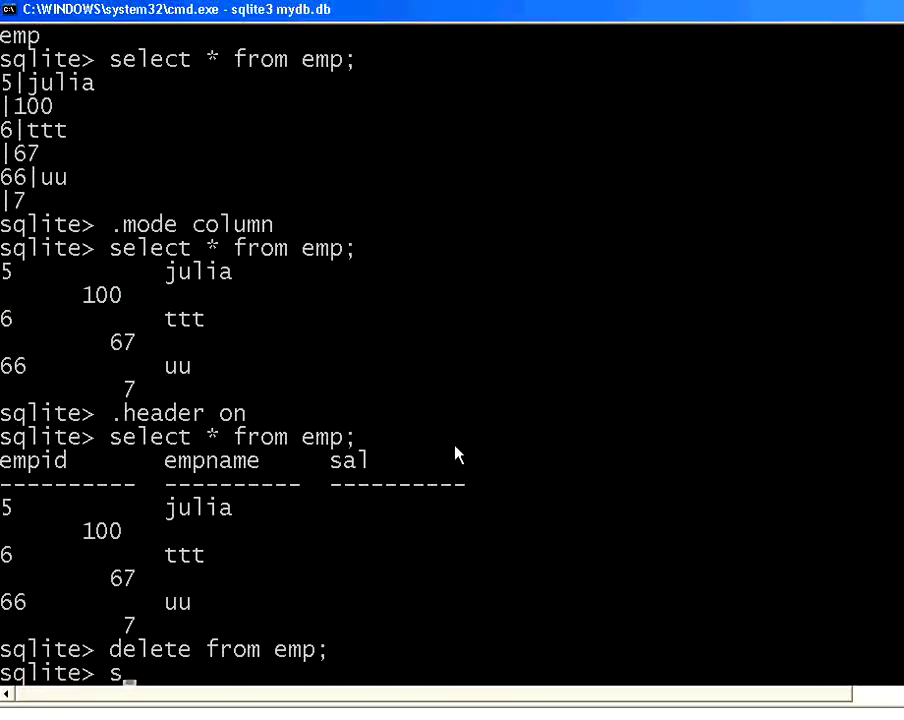
text(elect * from)
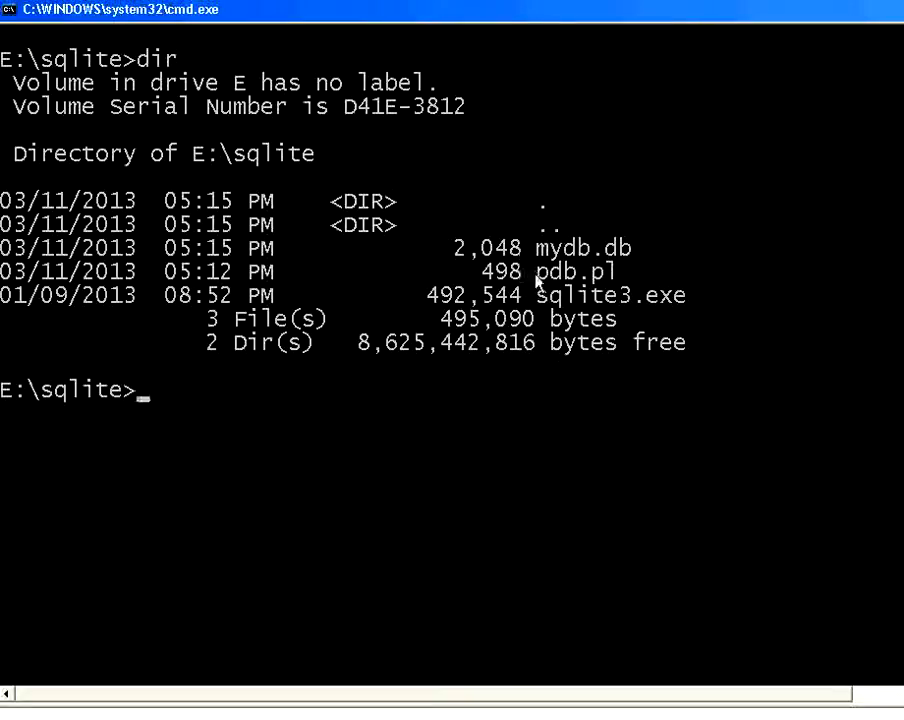
mouse_move(600, 278)
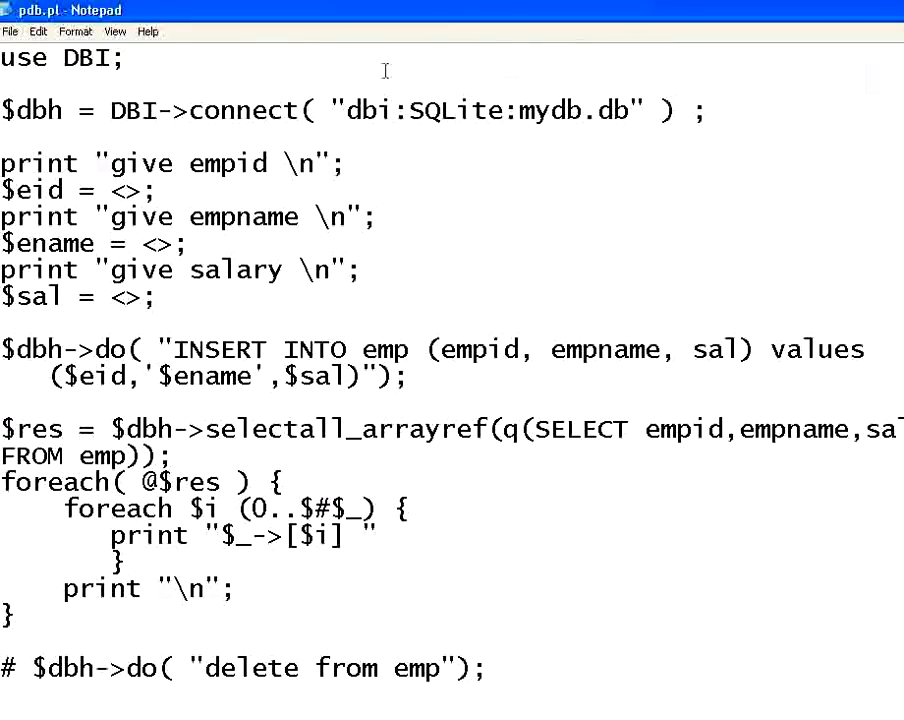
mouse_move(72, 80)
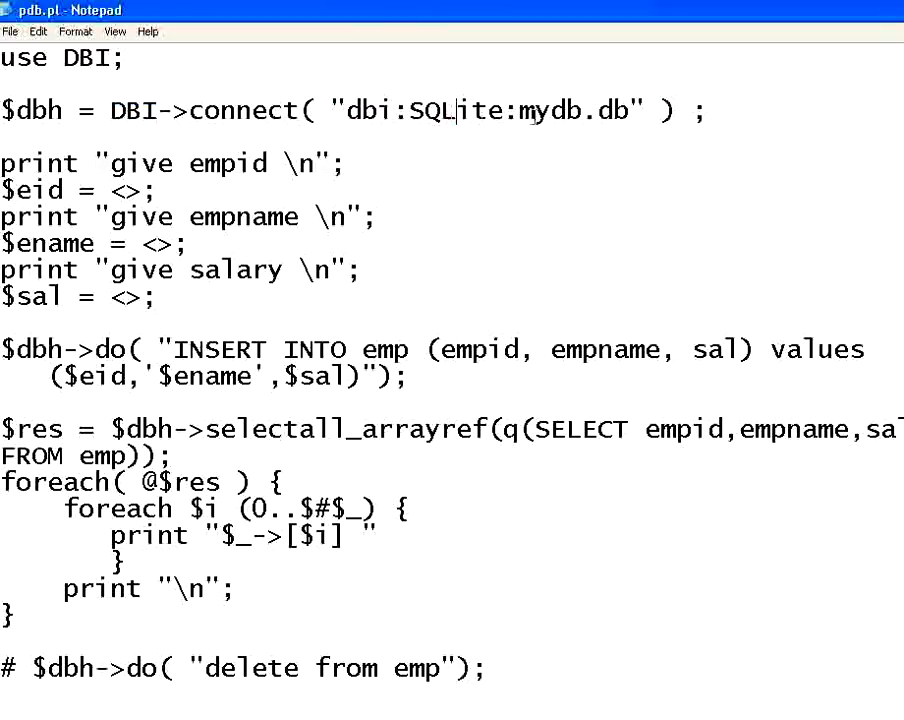
double_click(572, 112)
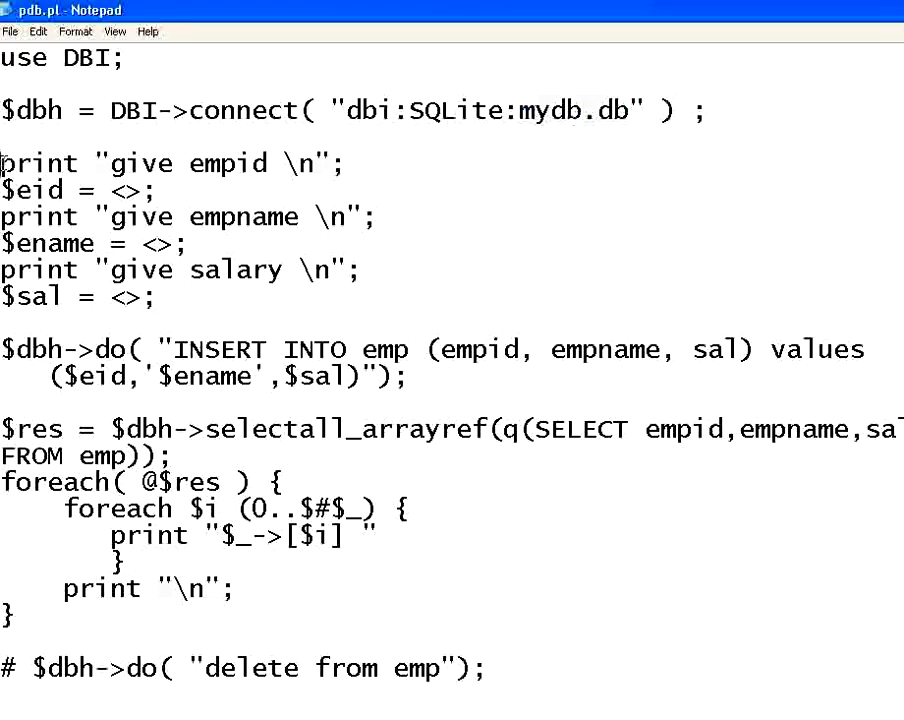
drag(4, 164, 160, 190)
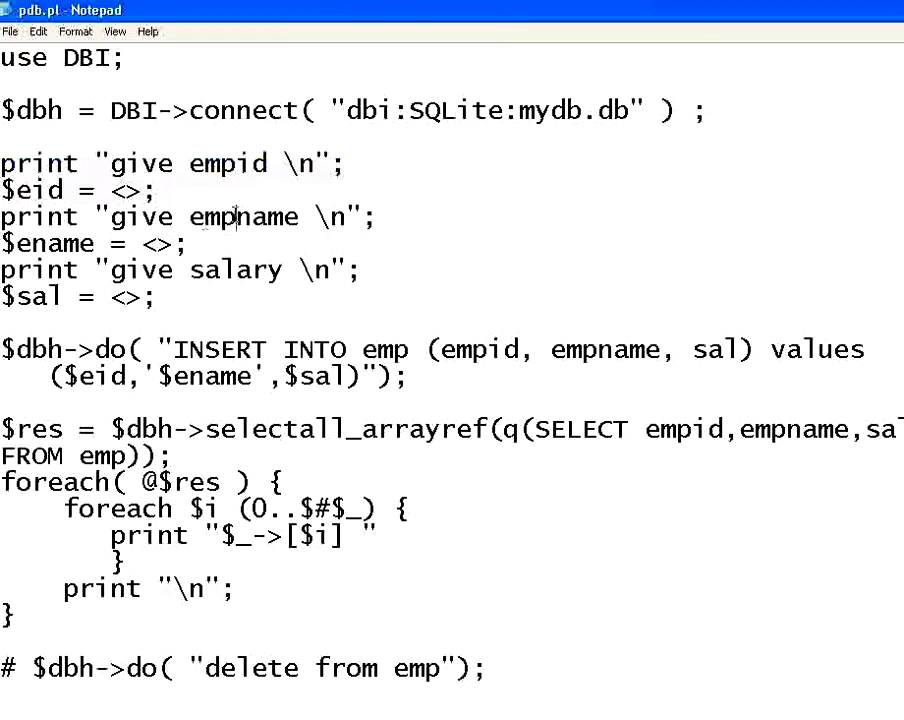
double_click(244, 216)
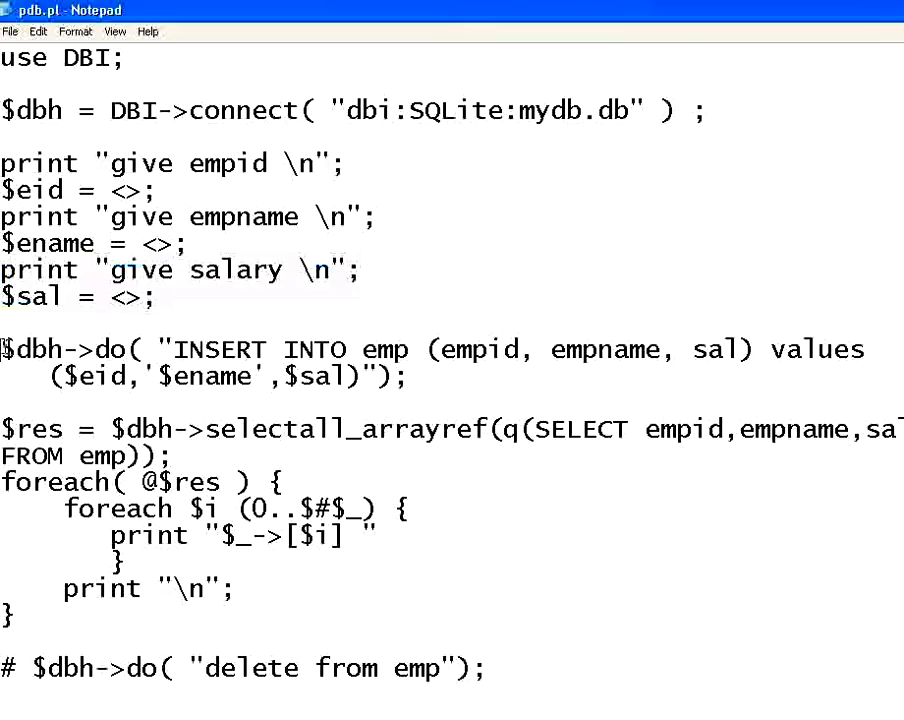
double_click(30, 348)
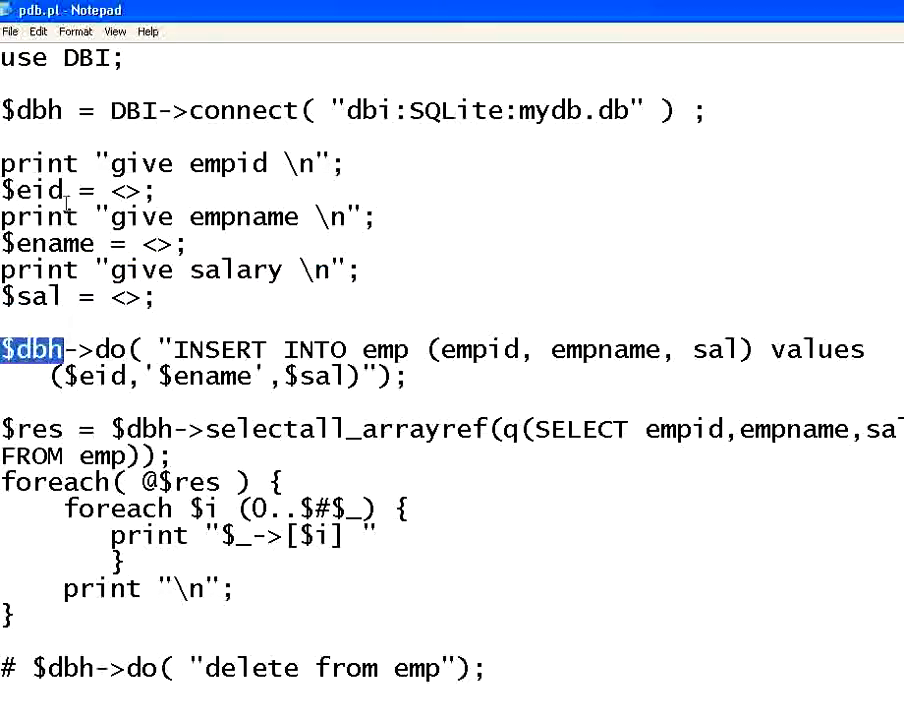
double_click(110, 348)
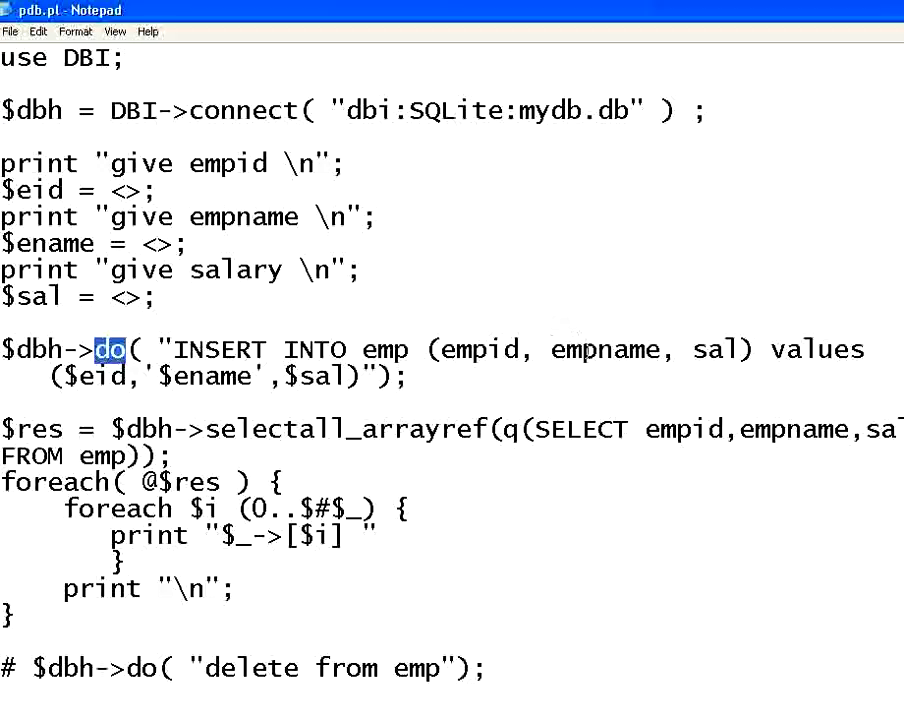
mouse_move(92, 388)
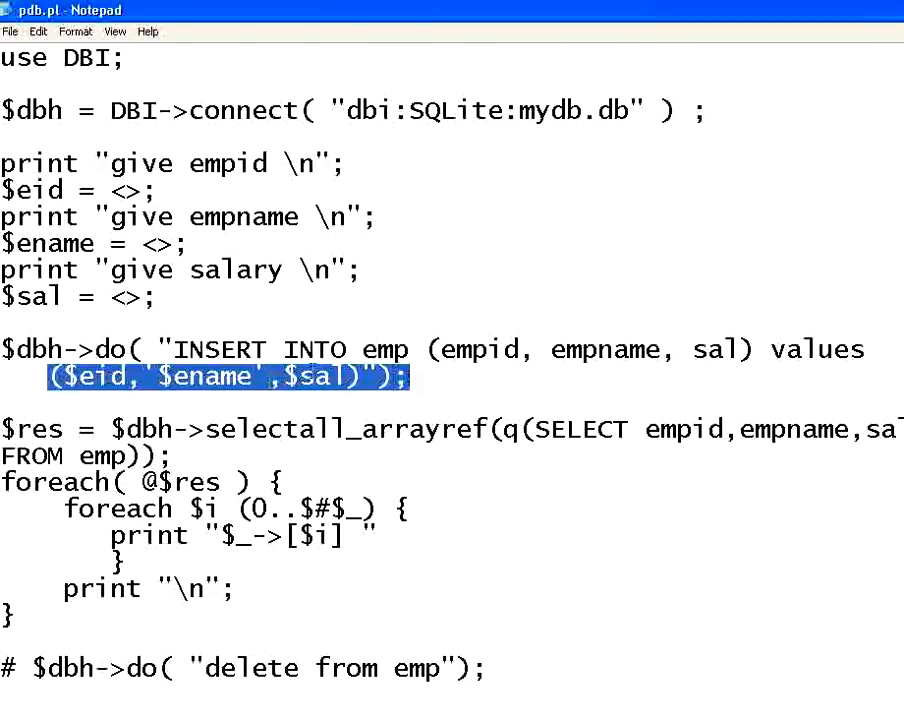
click(476, 376)
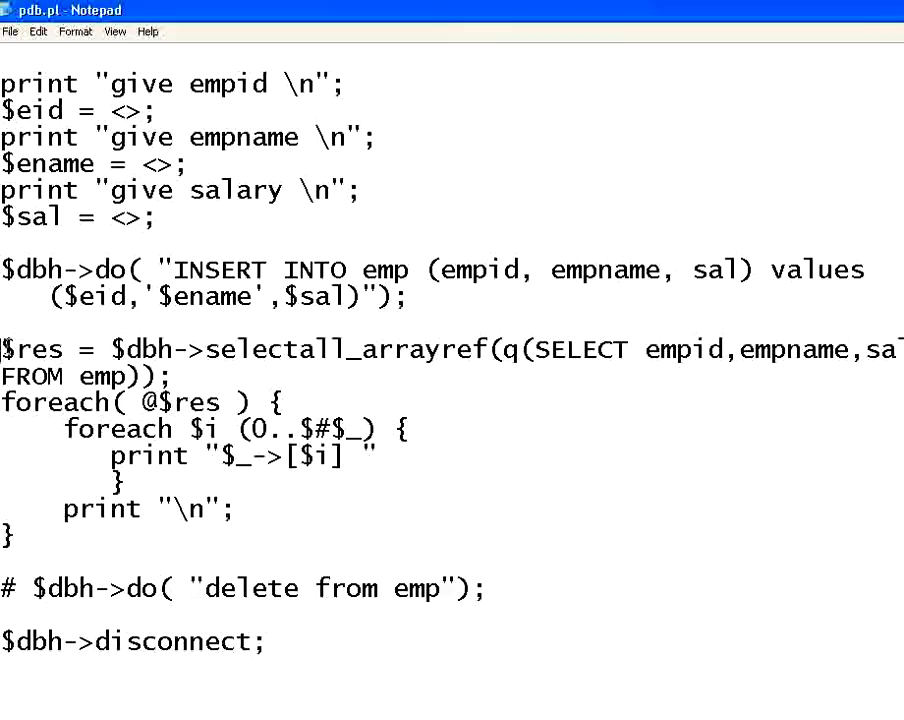
double_click(30, 348)
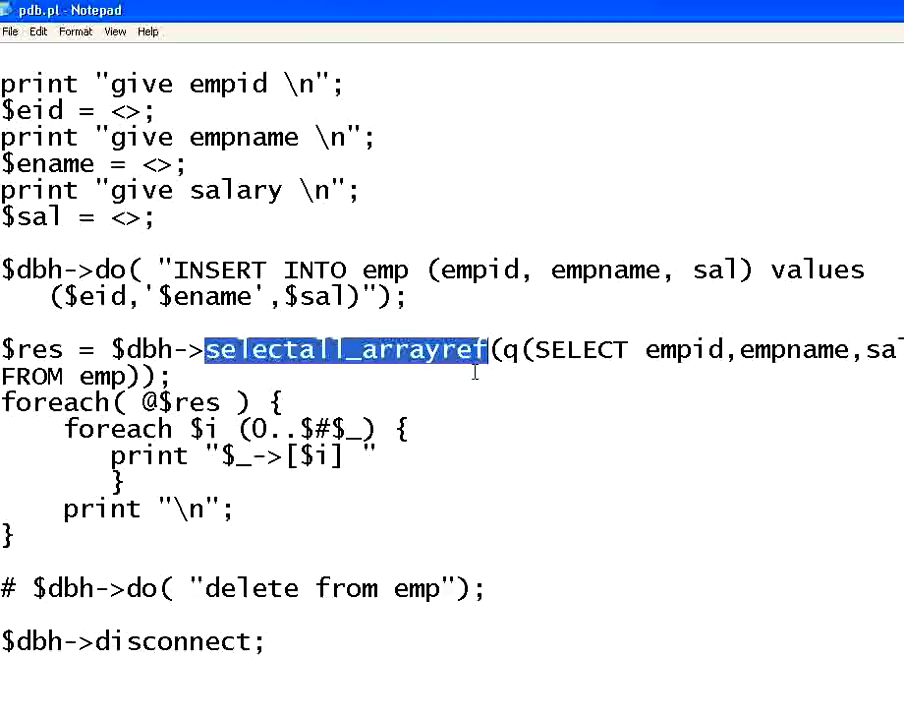
mouse_move(510, 350)
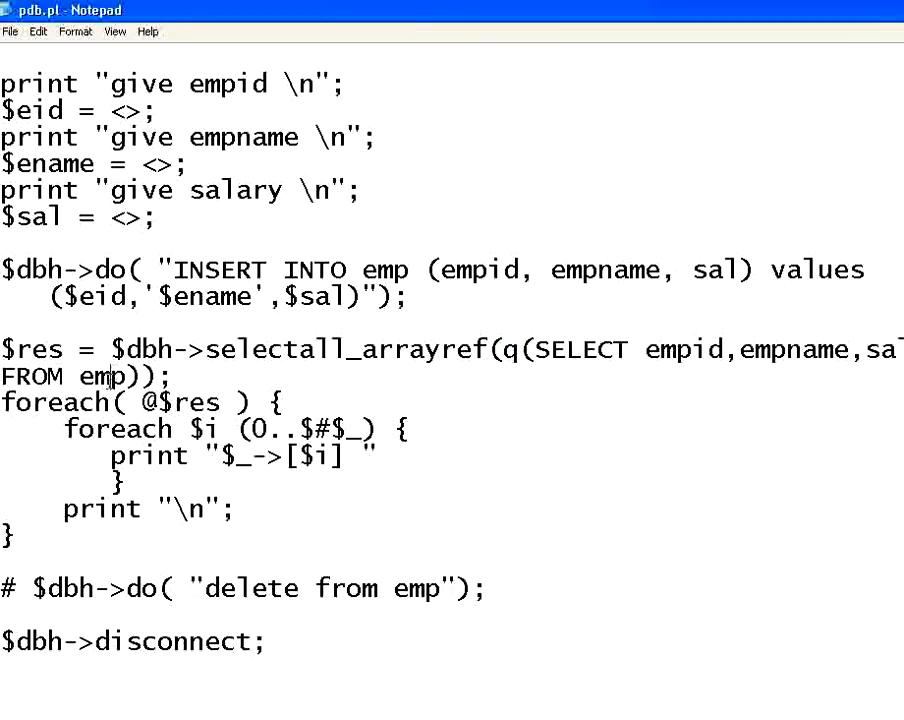
mouse_move(184, 376)
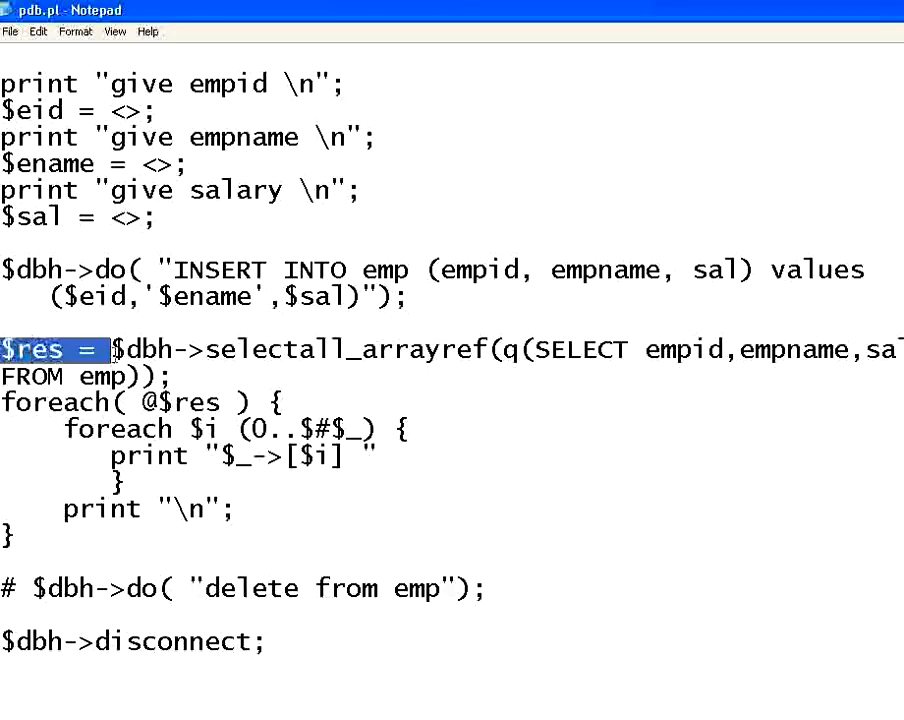
drag(116, 348, 172, 376)
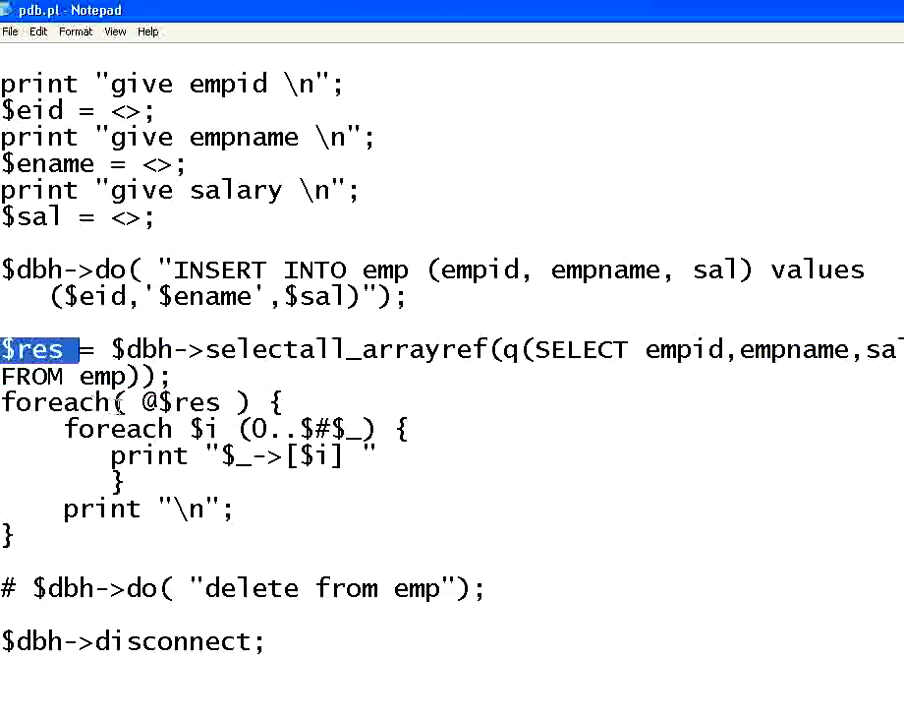
click(152, 400)
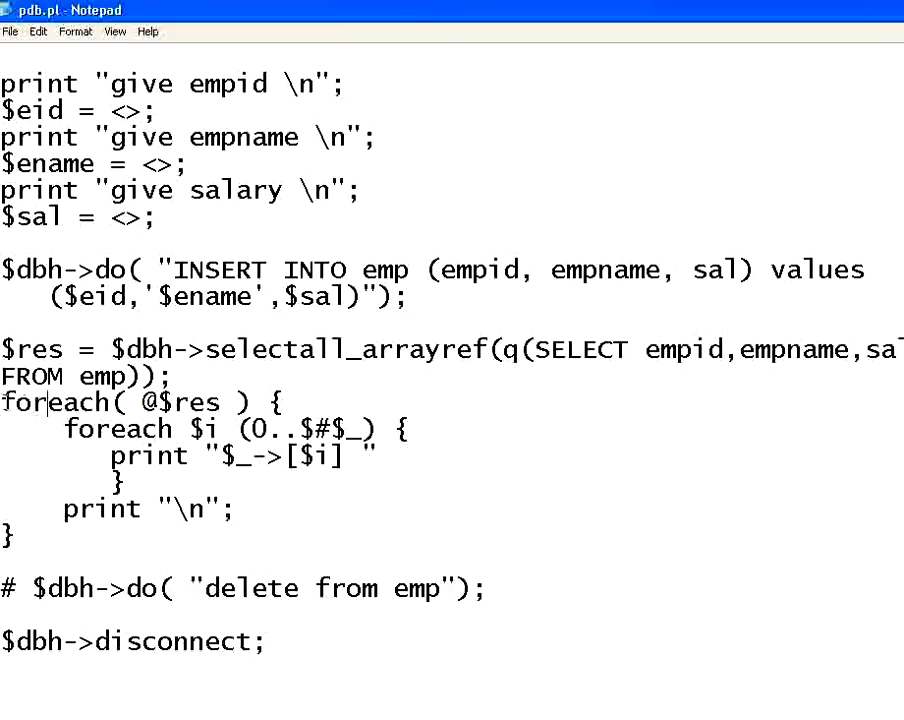
drag(0, 404, 264, 404)
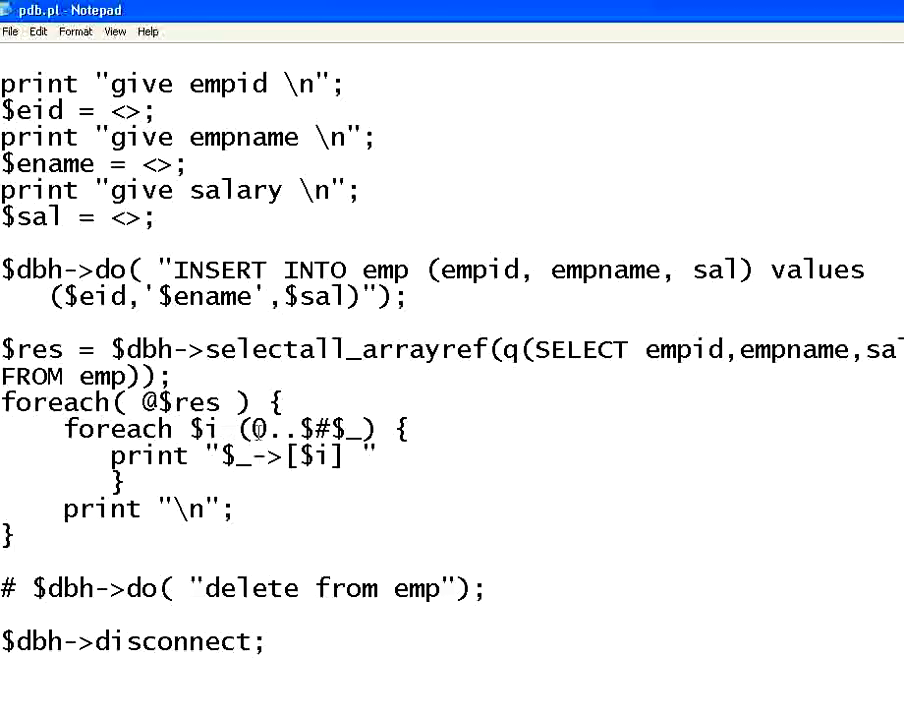
mouse_move(292, 456)
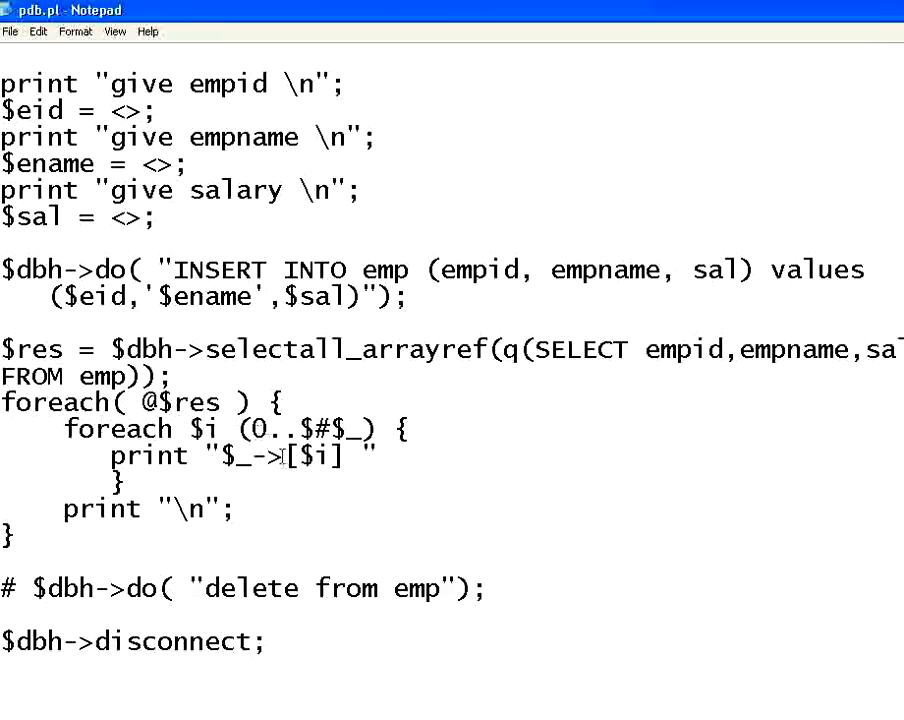
double_click(258, 428)
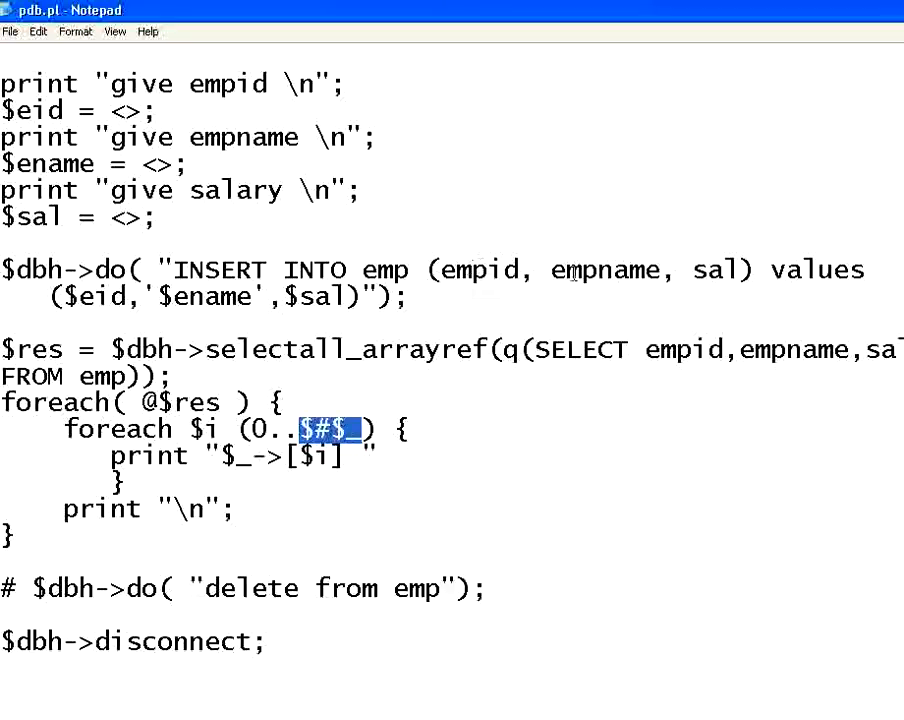
mouse_move(642, 280)
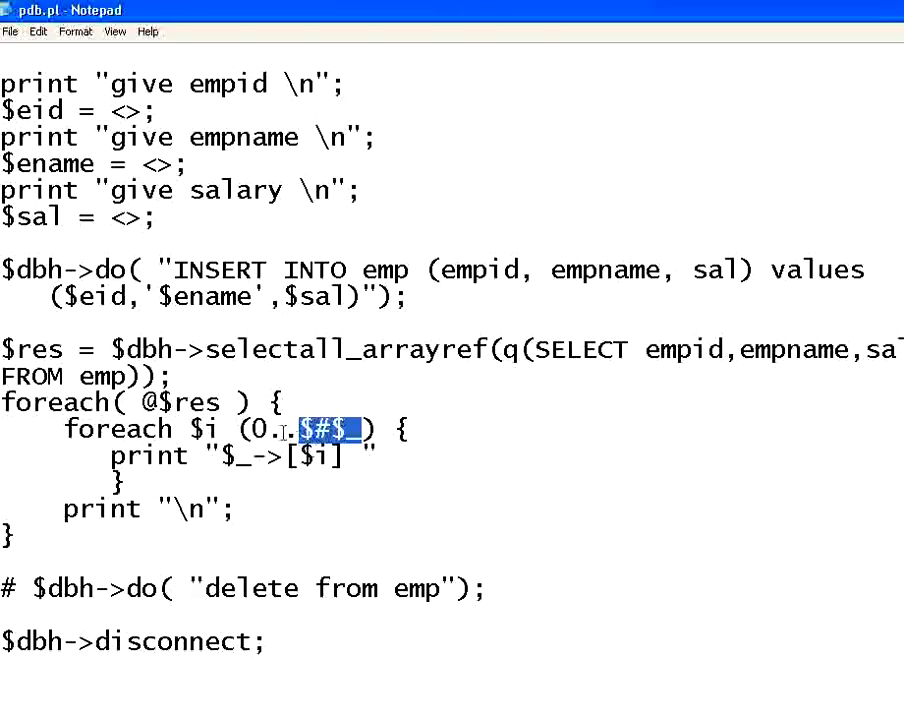
mouse_move(258, 464)
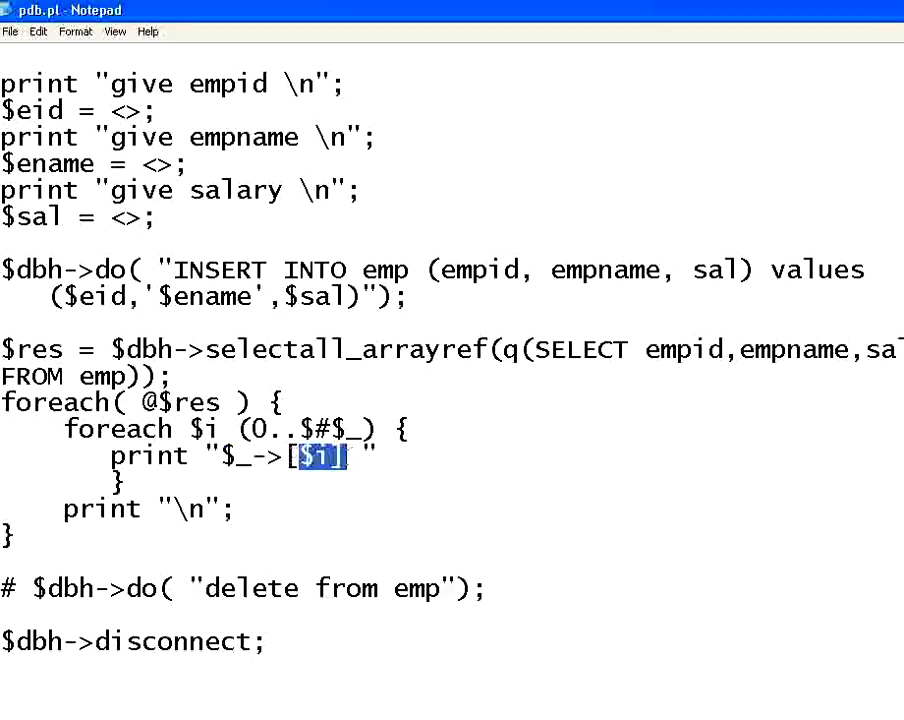
text($i)
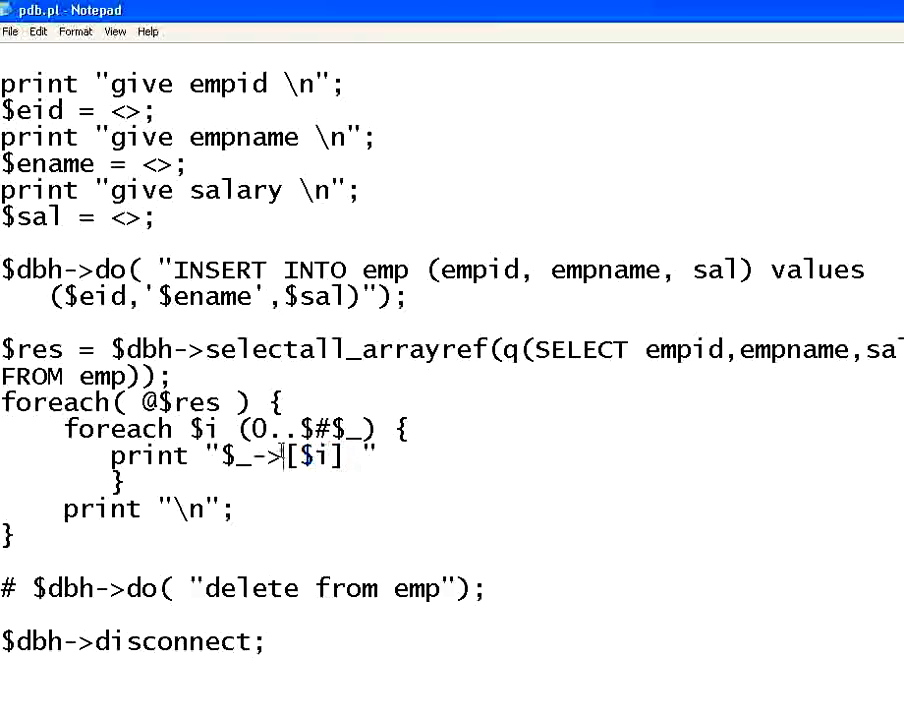
double_click(310, 456)
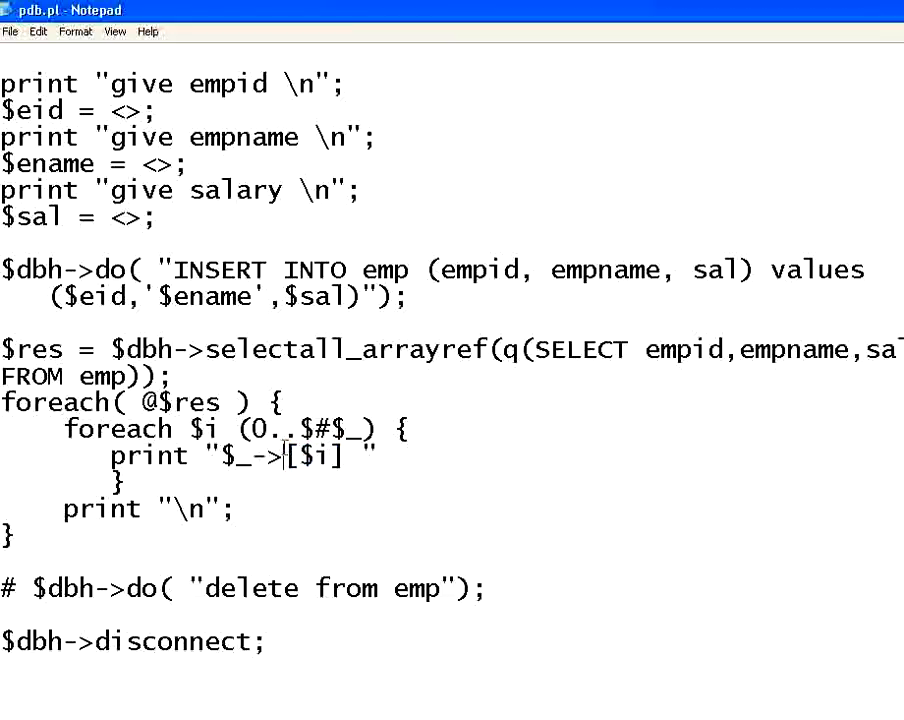
double_click(312, 456)
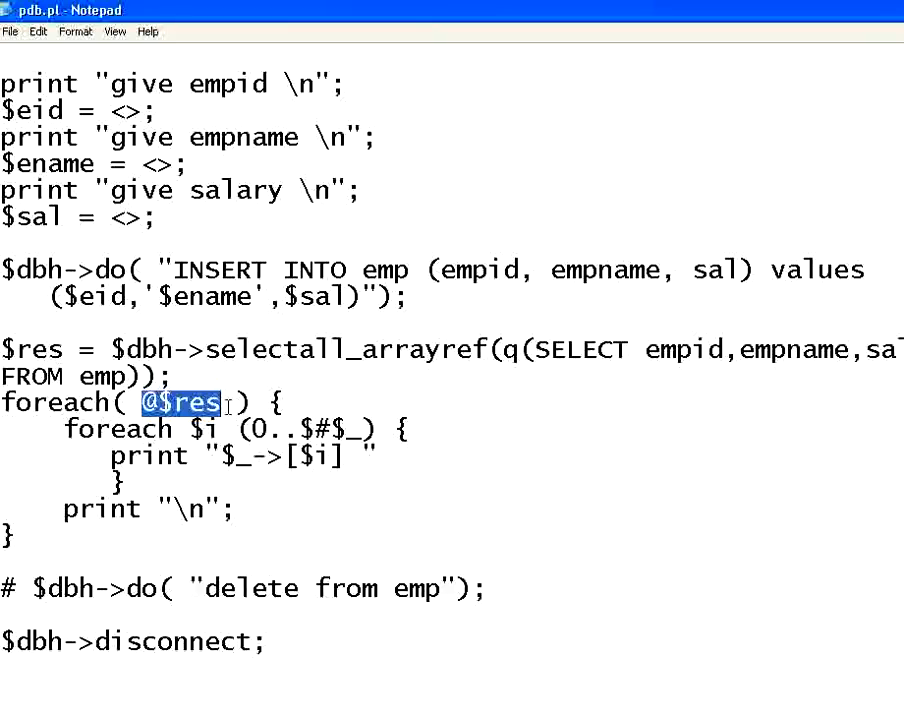
mouse_move(222, 456)
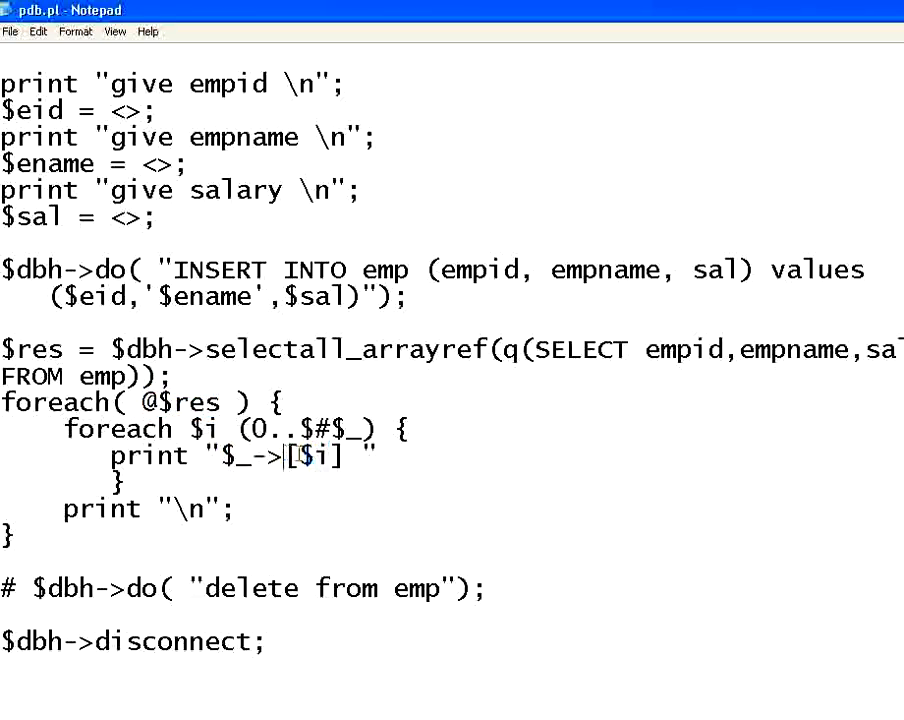
double_click(312, 456)
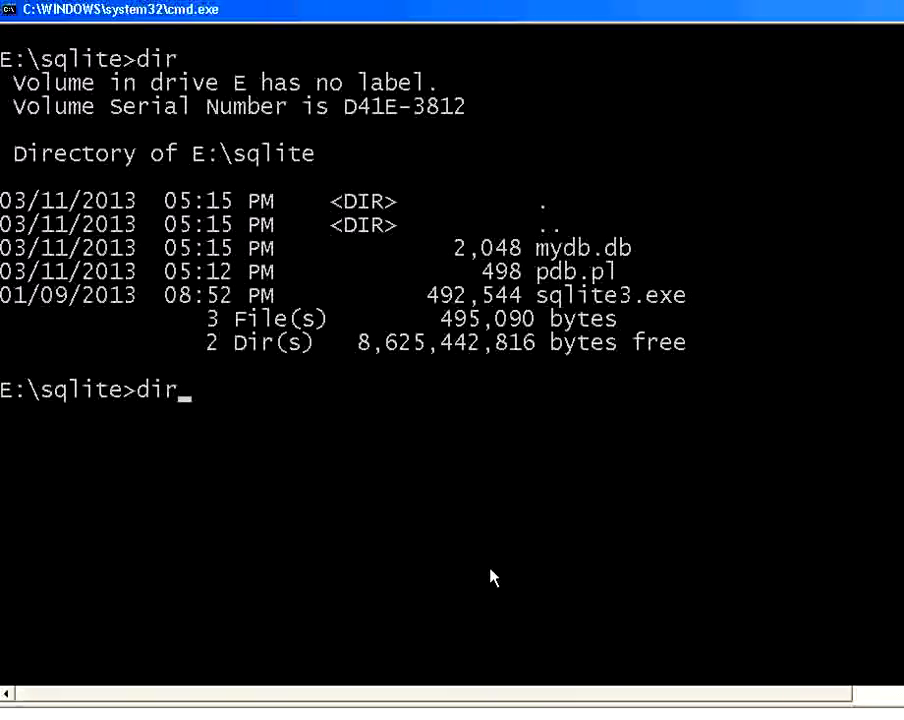
- Run perl pdb.pl and enter employee 101, john, salary 5000
text(perl)
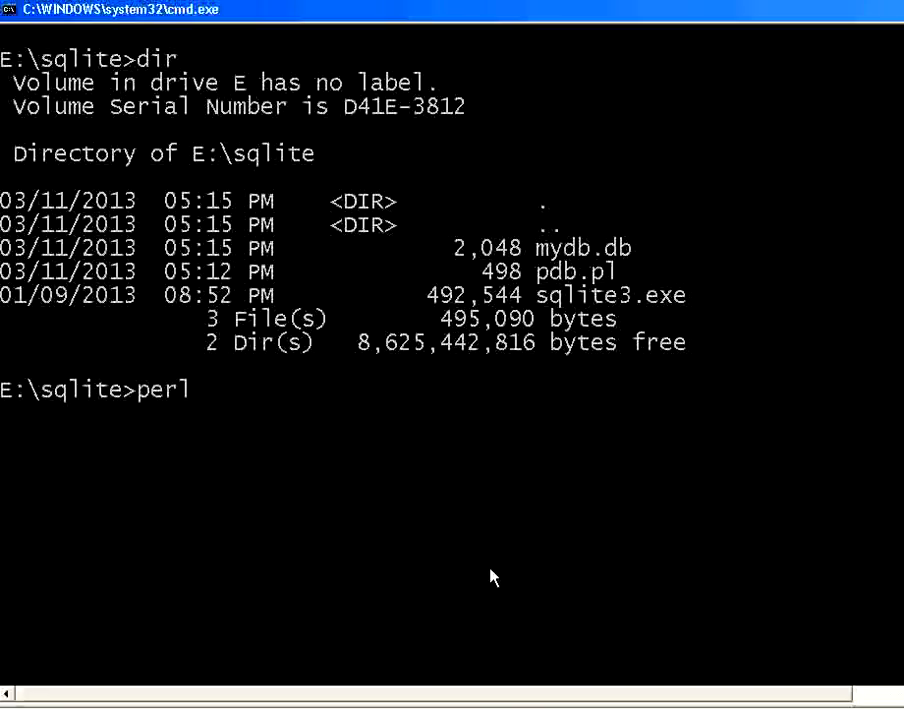
text(pdb.pl)
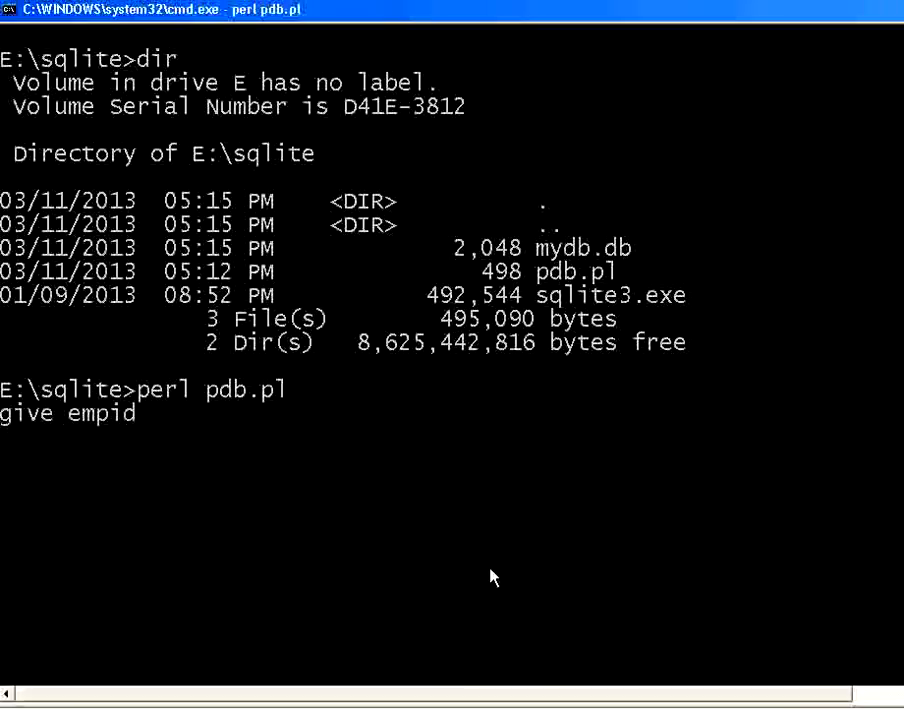
text(101)
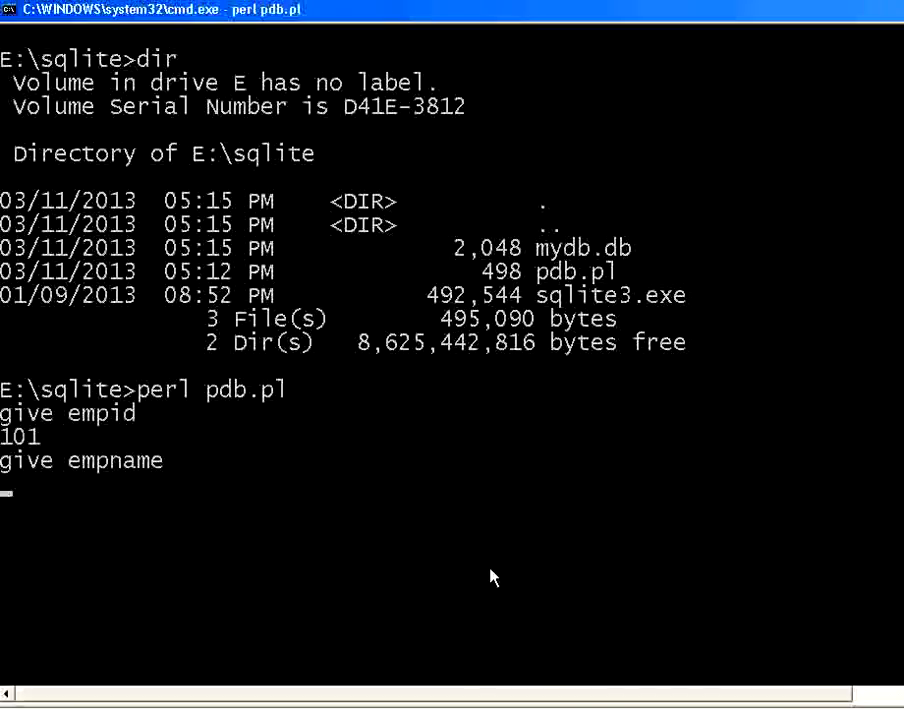
text(john)
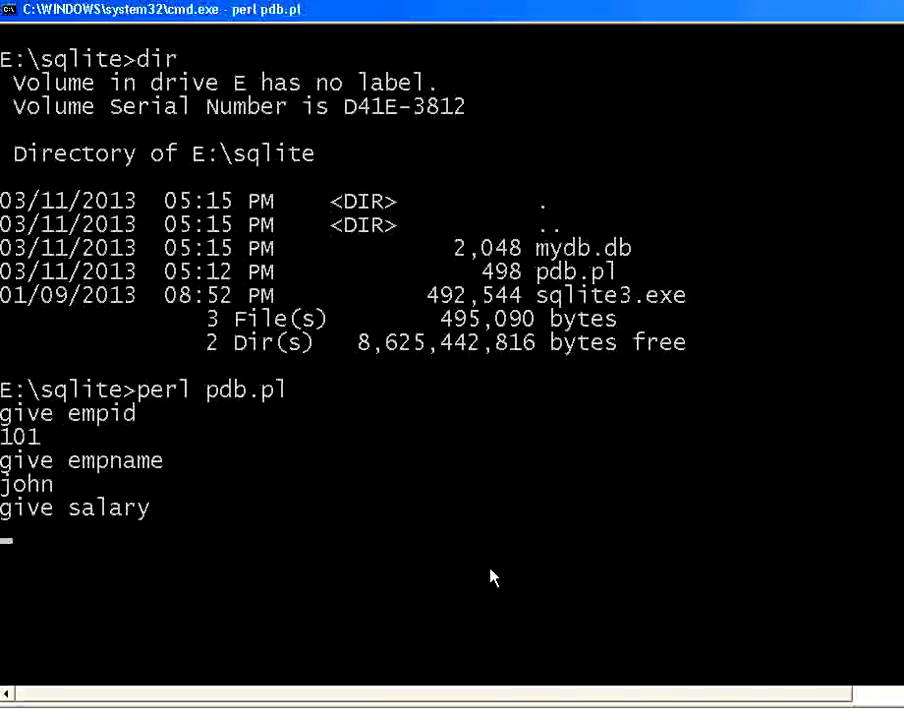
text(50)
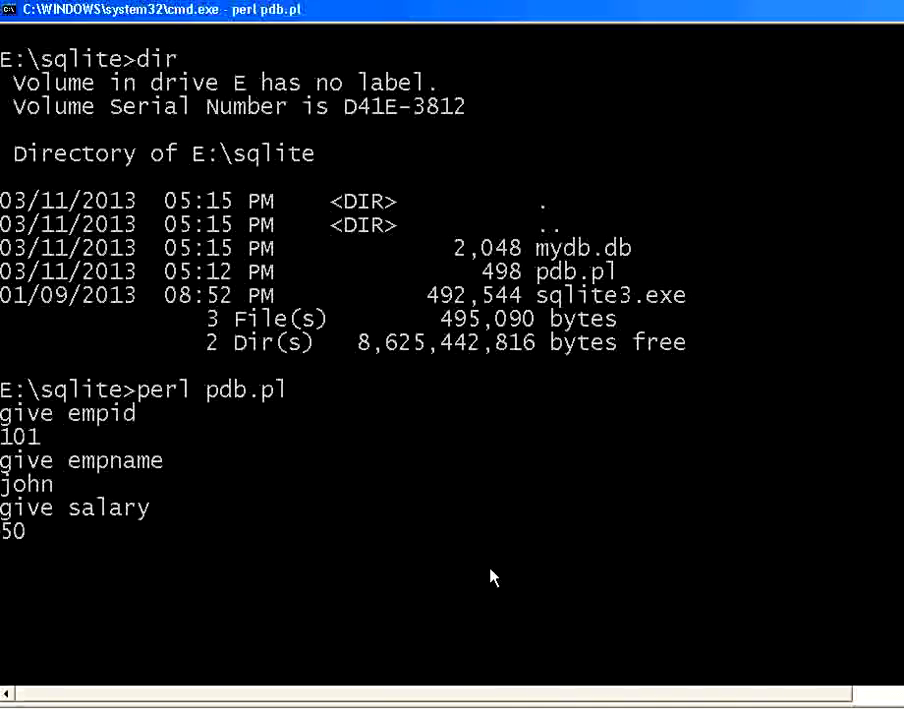
text(5000)
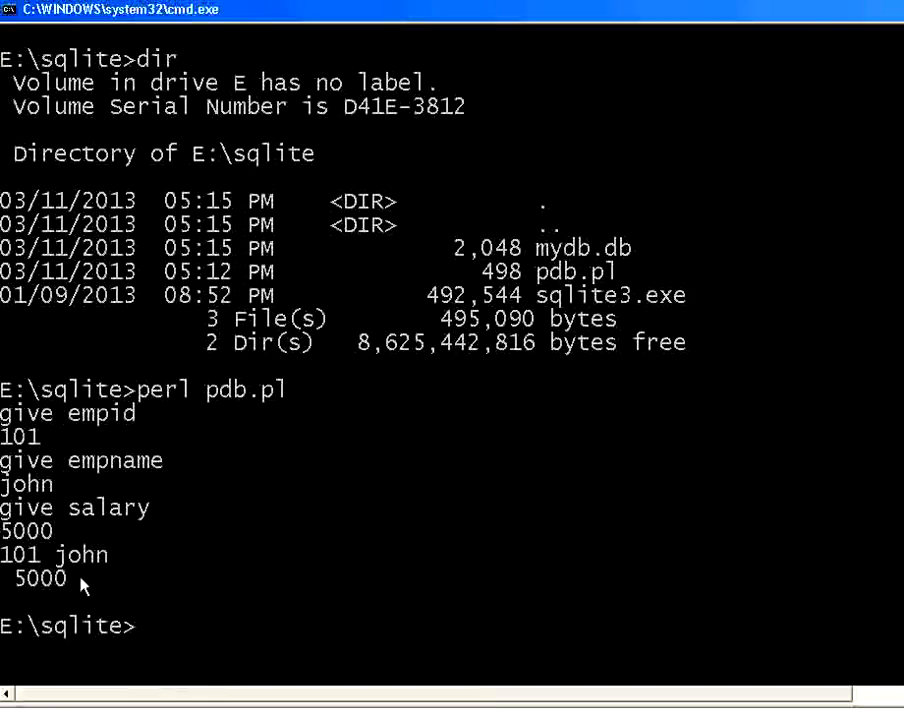
mouse_move(30, 584)
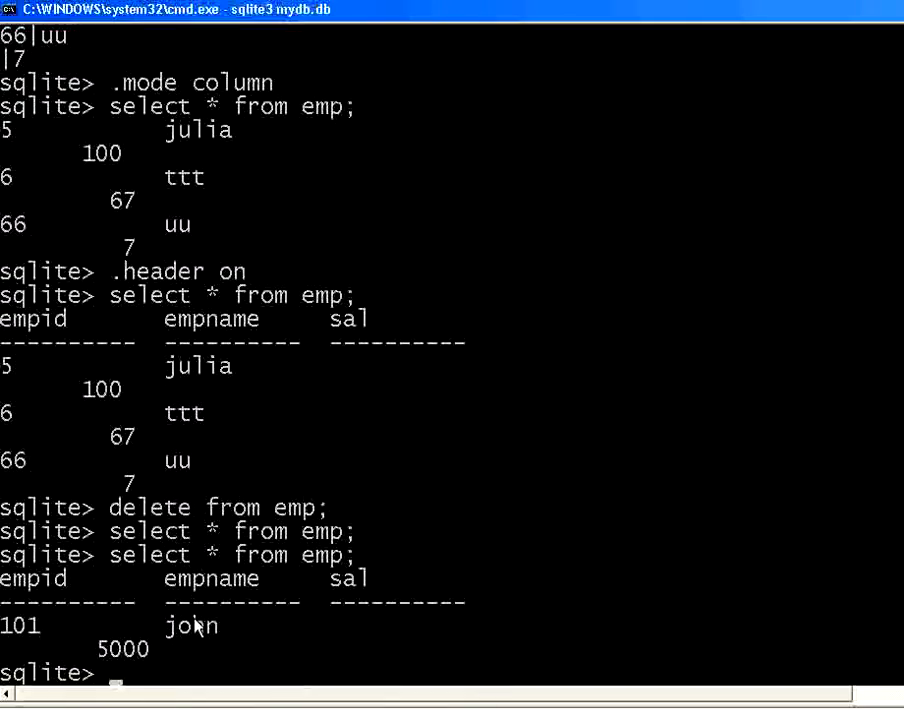
mouse_move(30, 656)
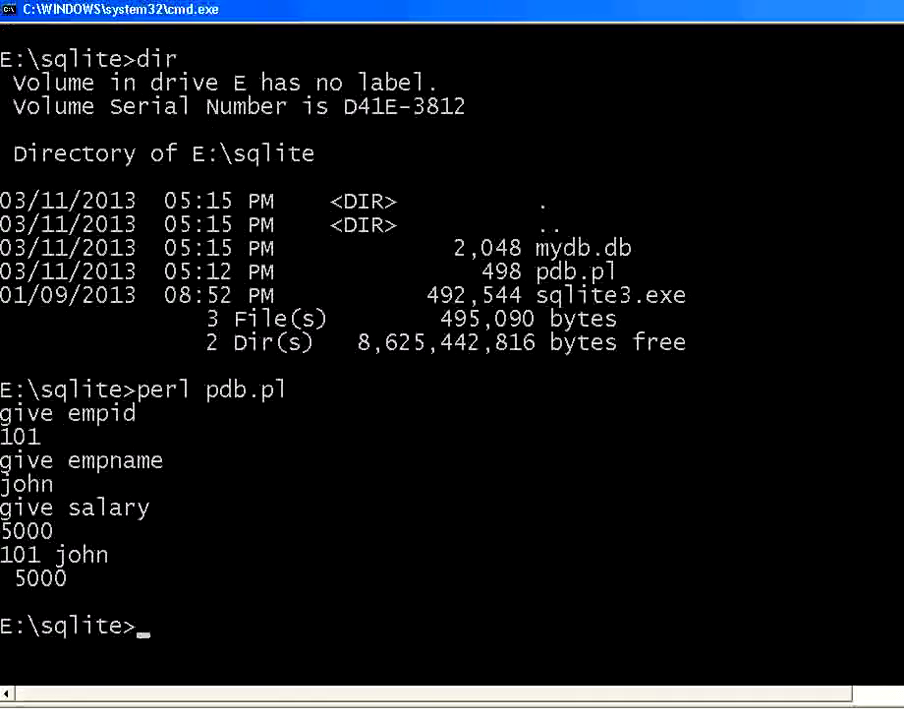
- Run perl pdb.pl again and enter employee 200, abdul, salary 7000
text(perl pdb.pl)
text(200)
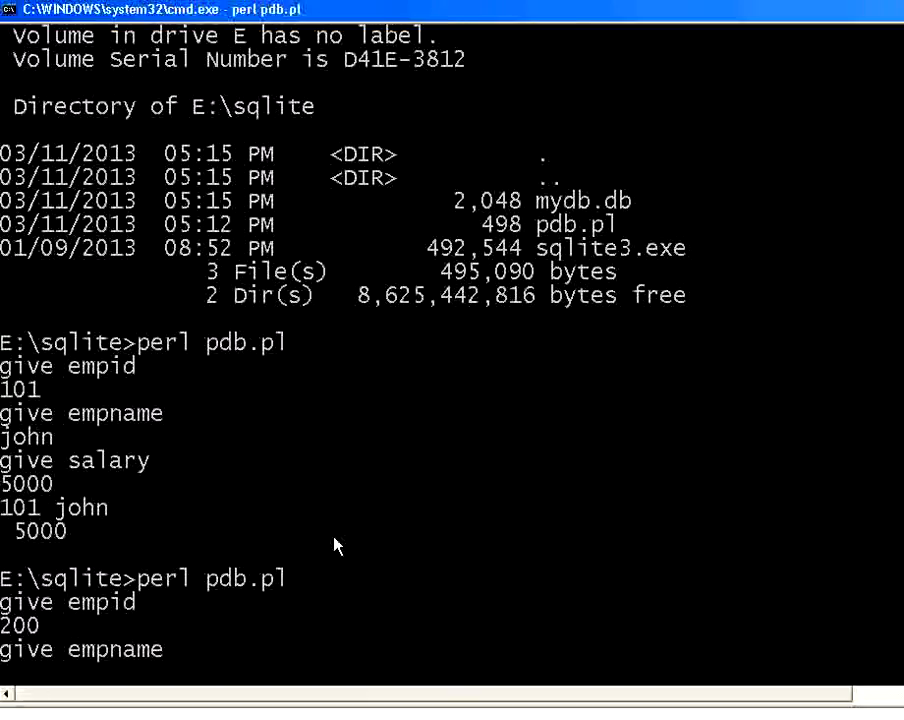
text(abdul)
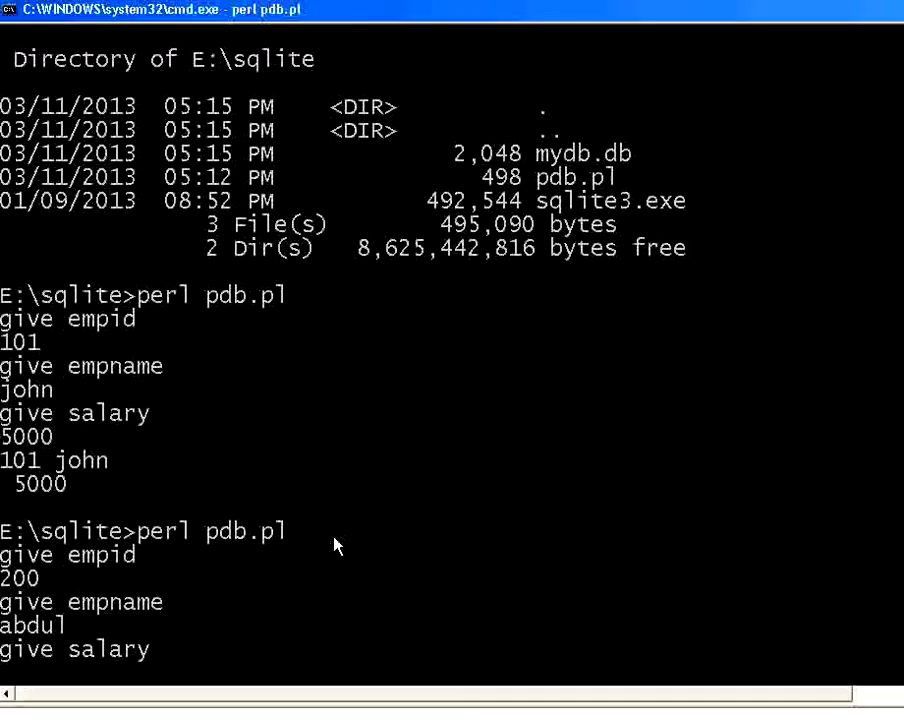
text(7000)
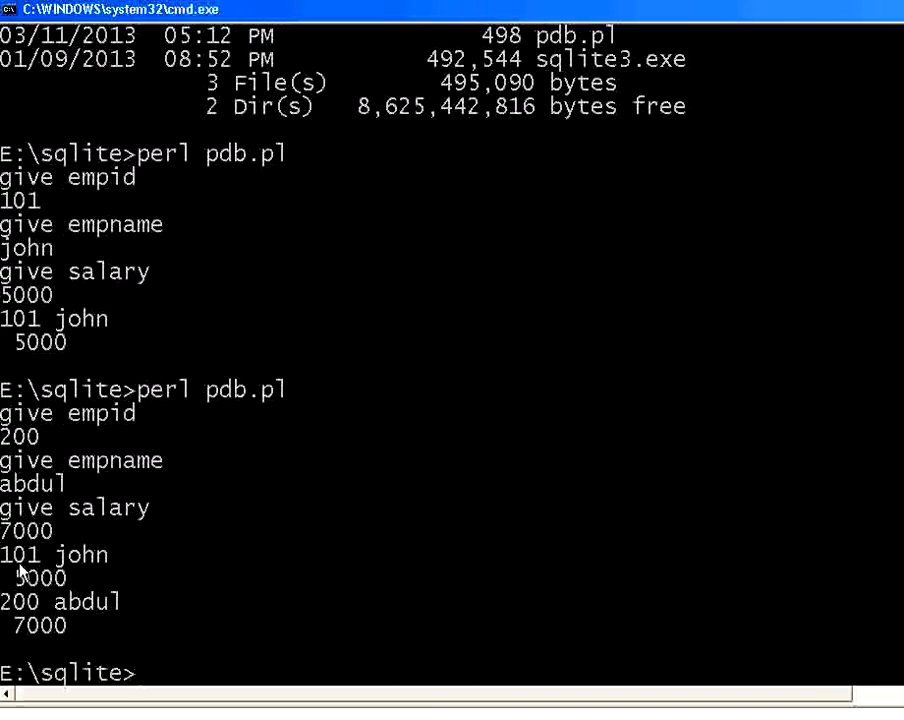
mouse_move(56, 578)
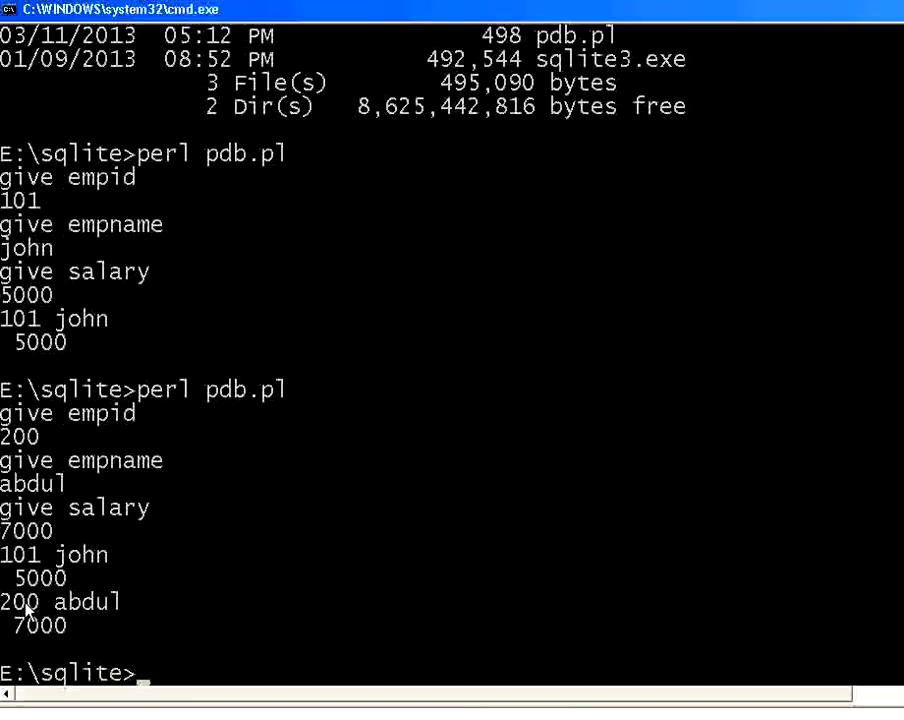
mouse_move(212, 676)
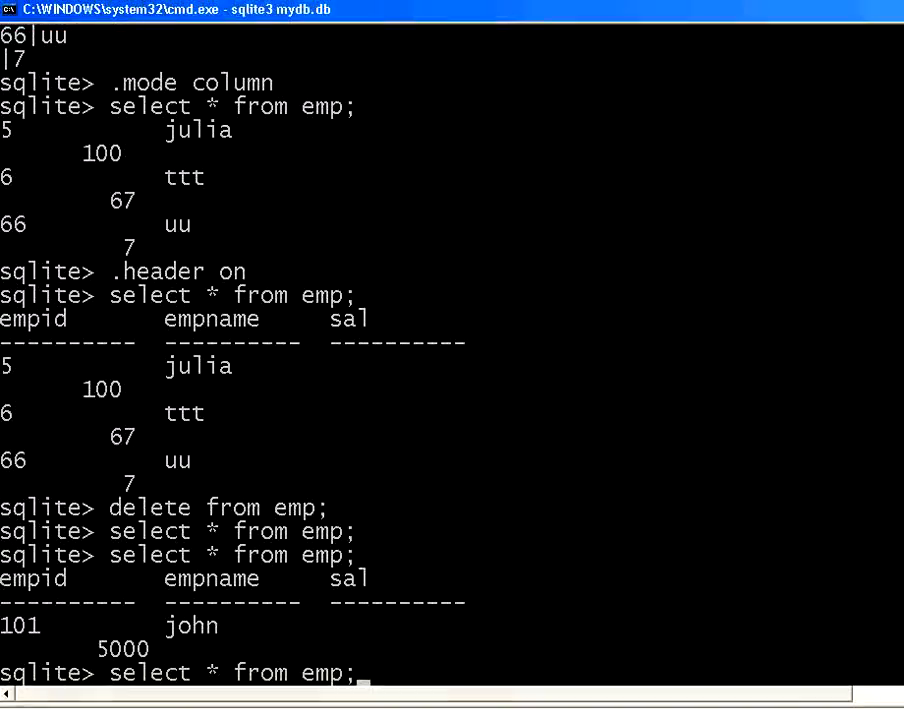
- Run select * from emp to verify john and abdul rows, then return to pdb.pl in Notepad
key(Return)
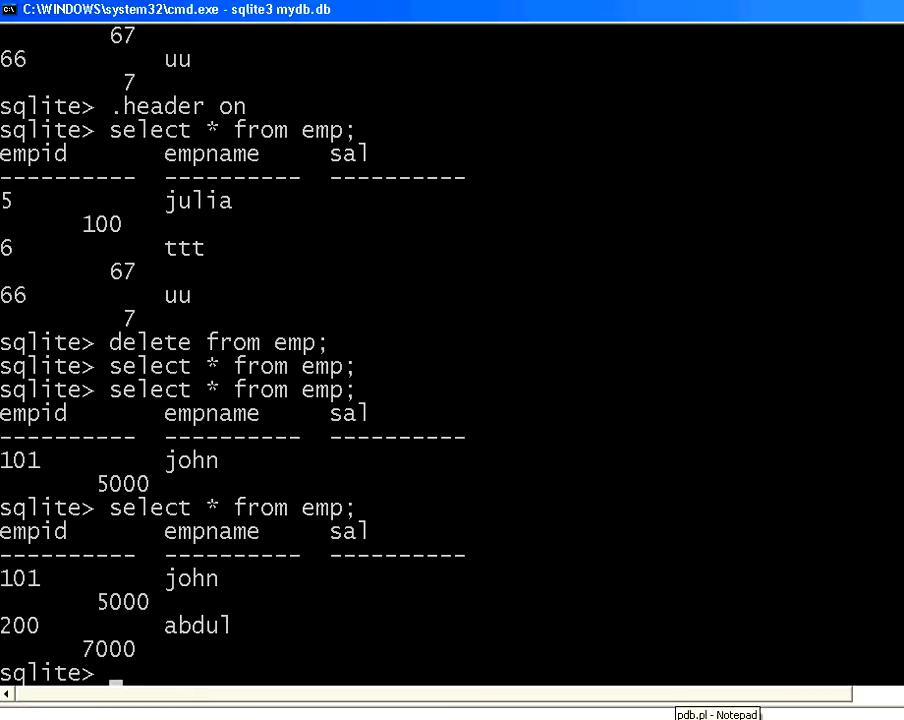
click(720, 714)
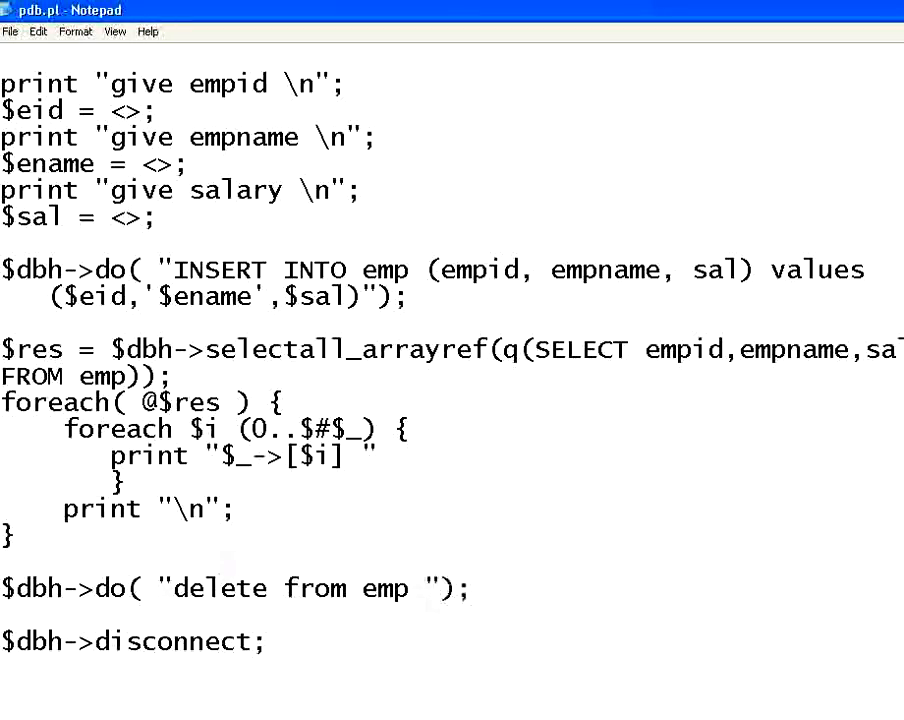
- Change the delete line to 'delete from emp where sal > 5000'
text(where s)
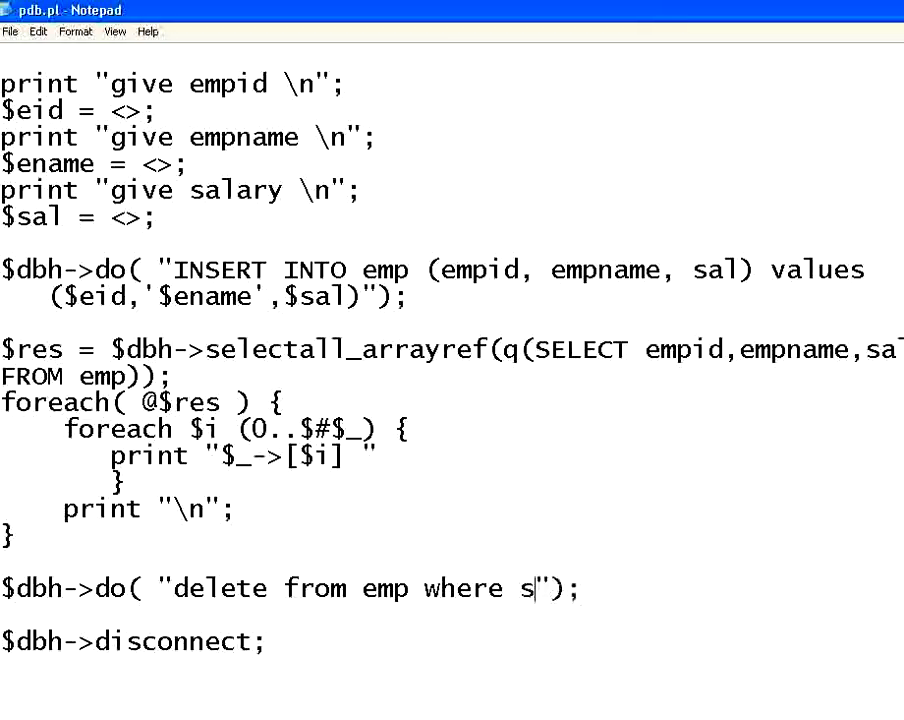
text(al >)
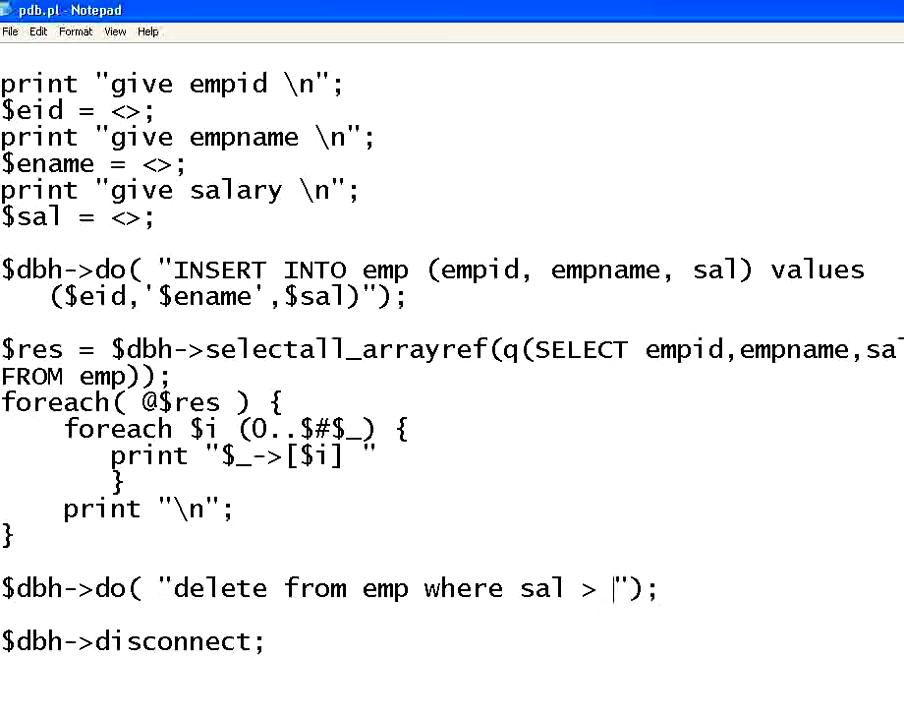
text(500)
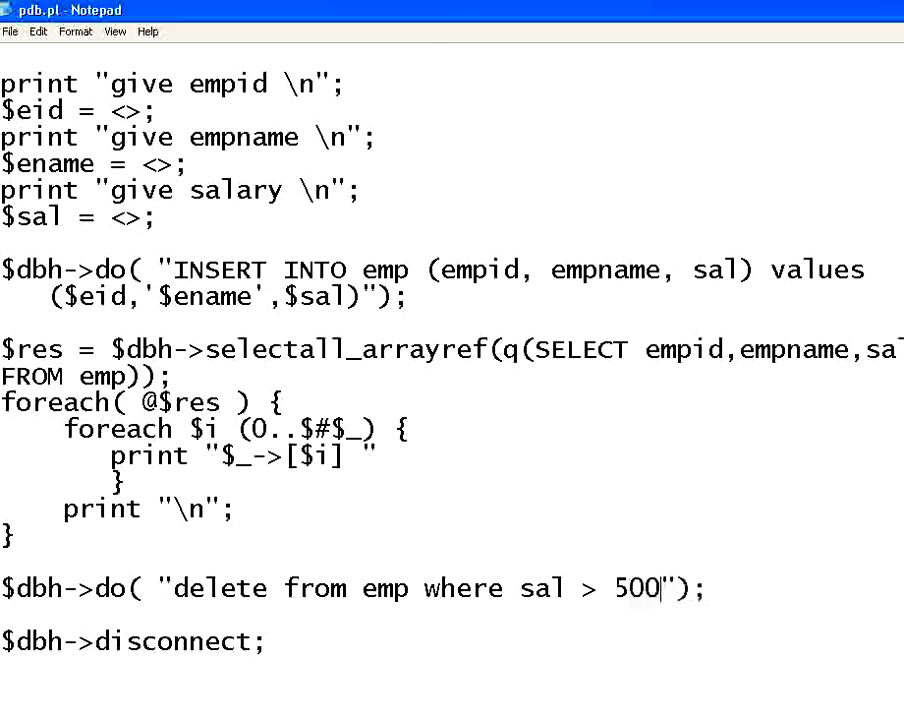
text(0)
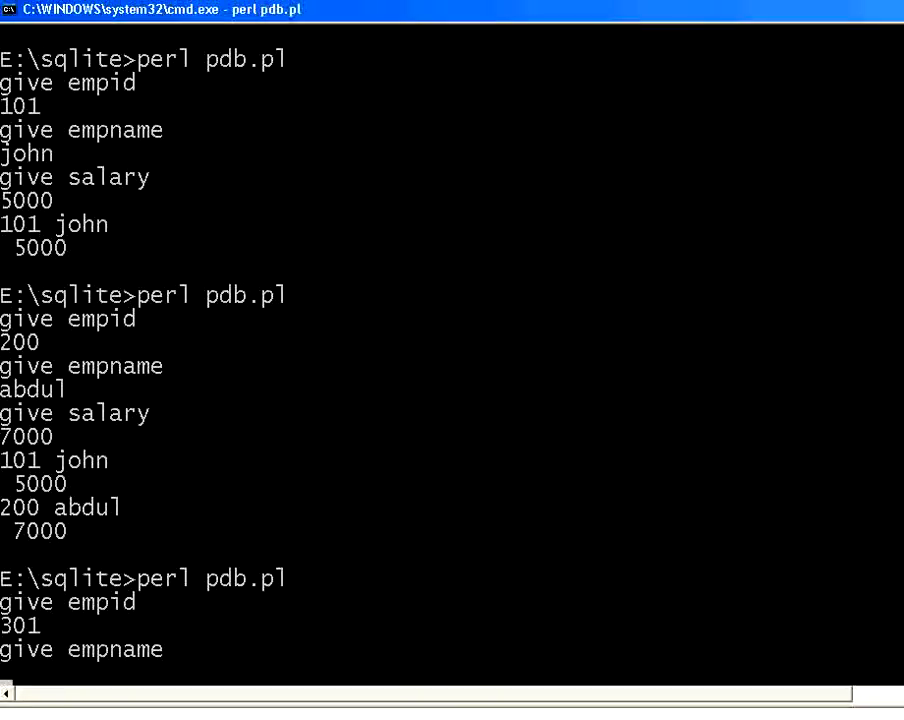
- Enter employee 301 details: name julia, salary 3500, at the script prompts
text(julia)
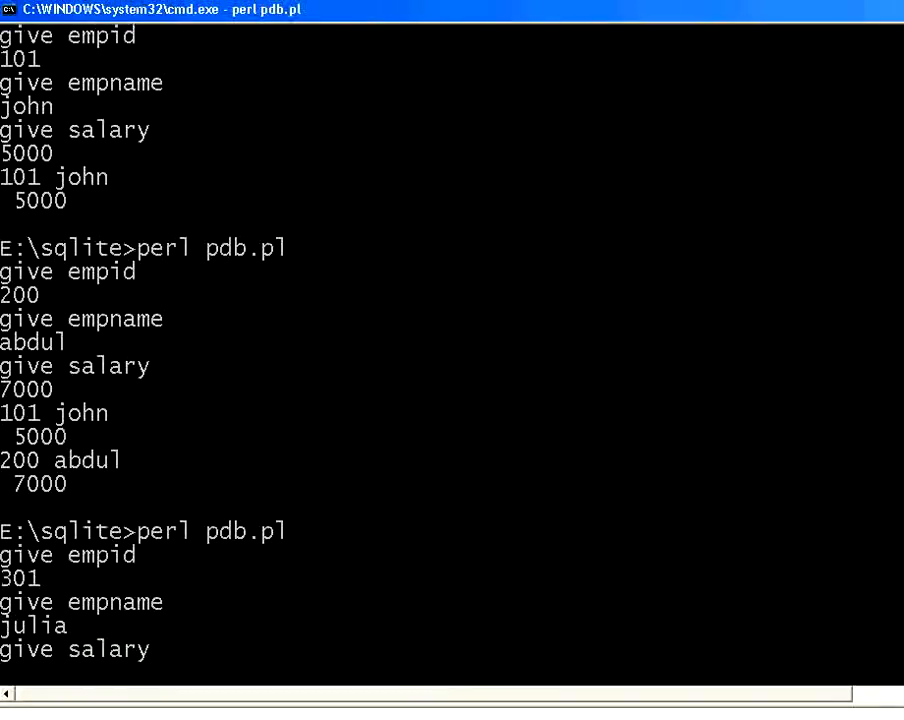
text(3)
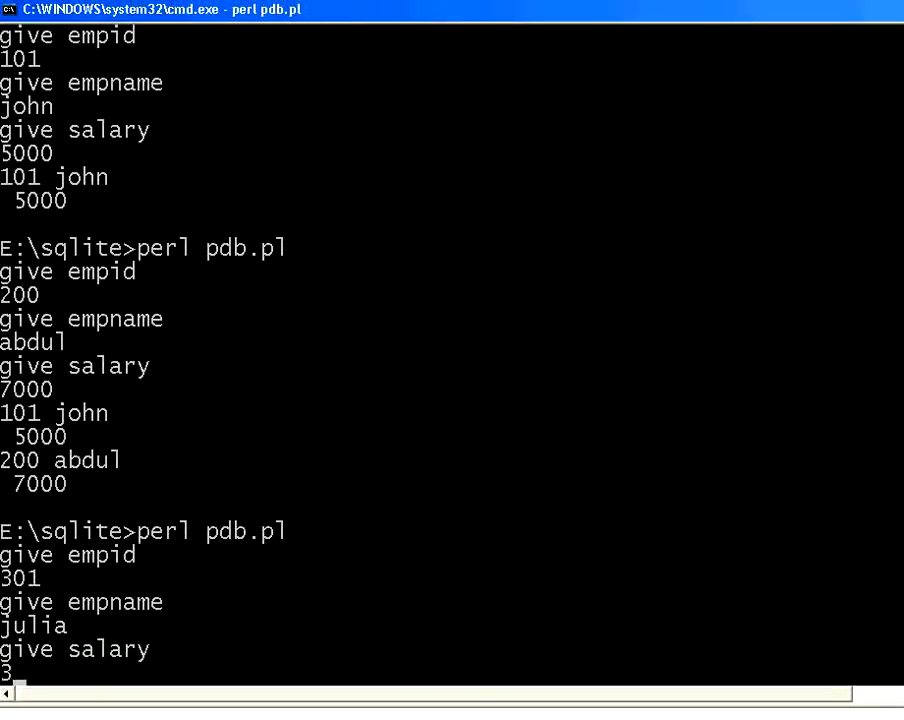
text(3500)
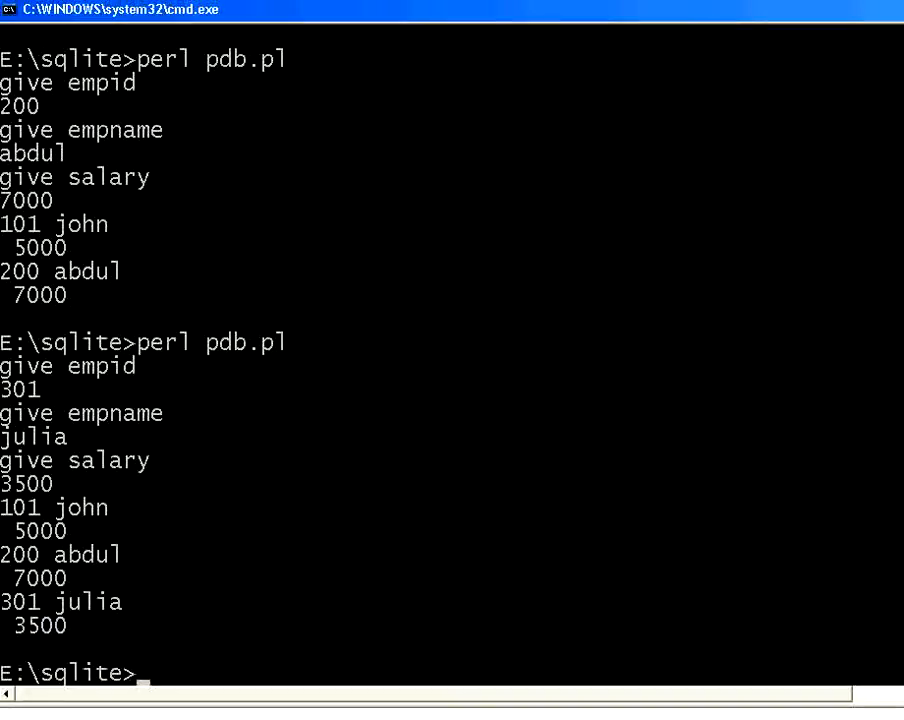
mouse_move(170, 628)
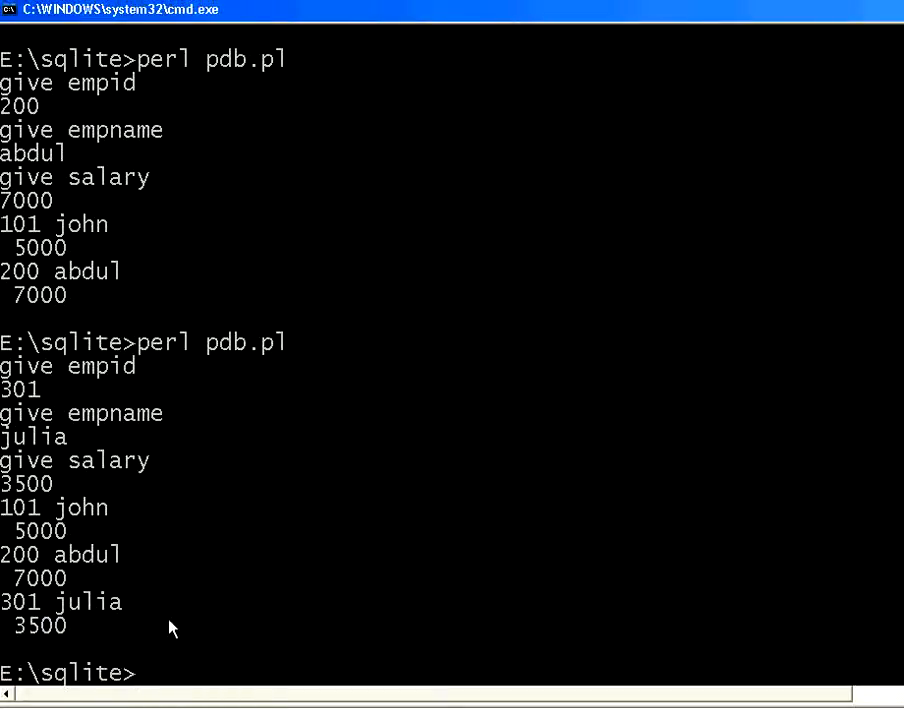
mouse_move(30, 518)
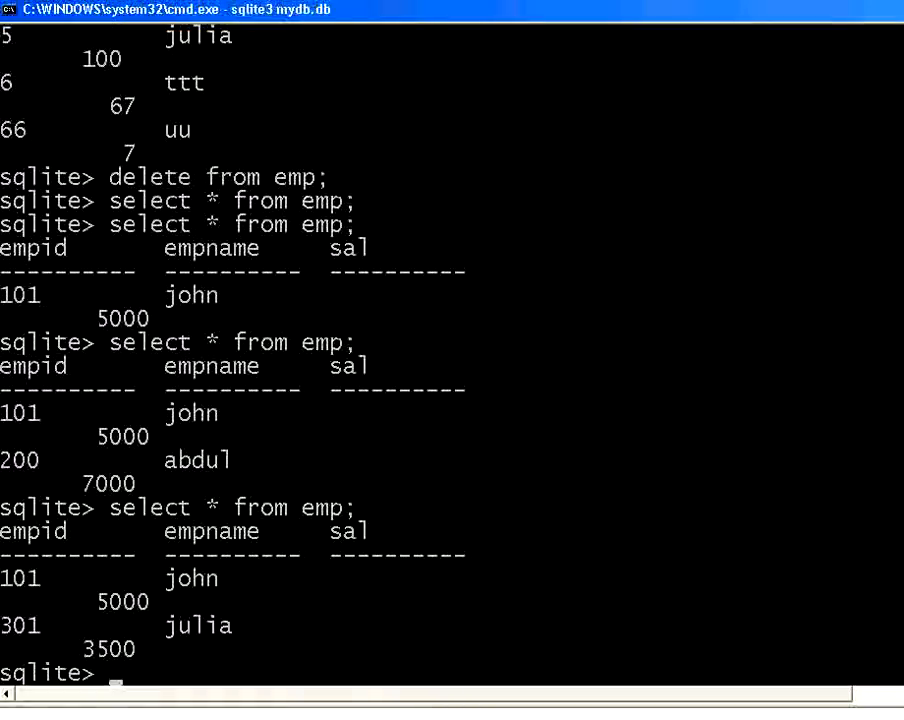
mouse_move(80, 600)
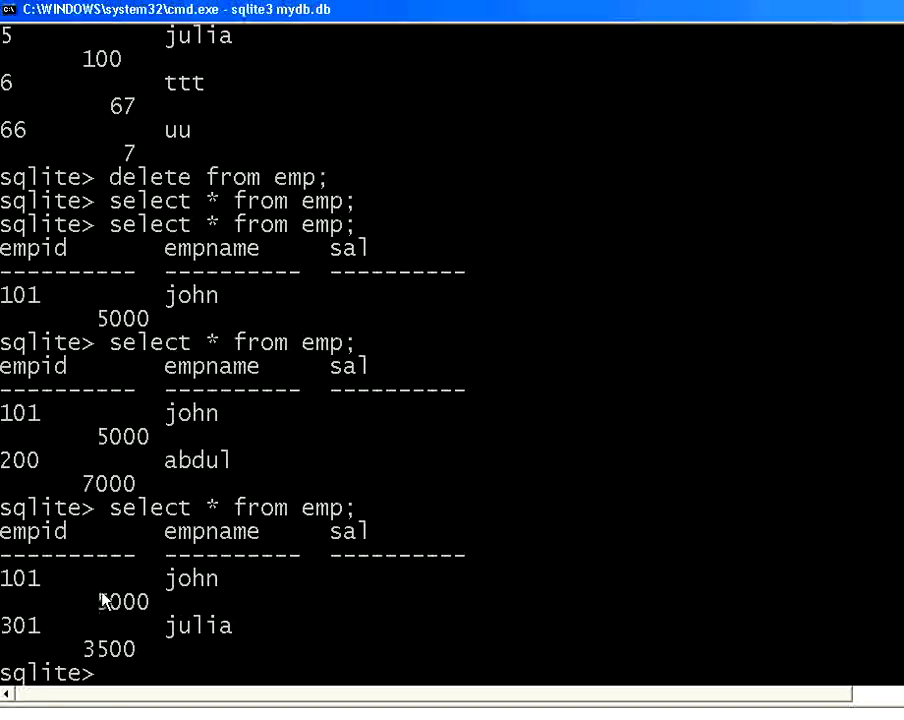
mouse_move(122, 494)
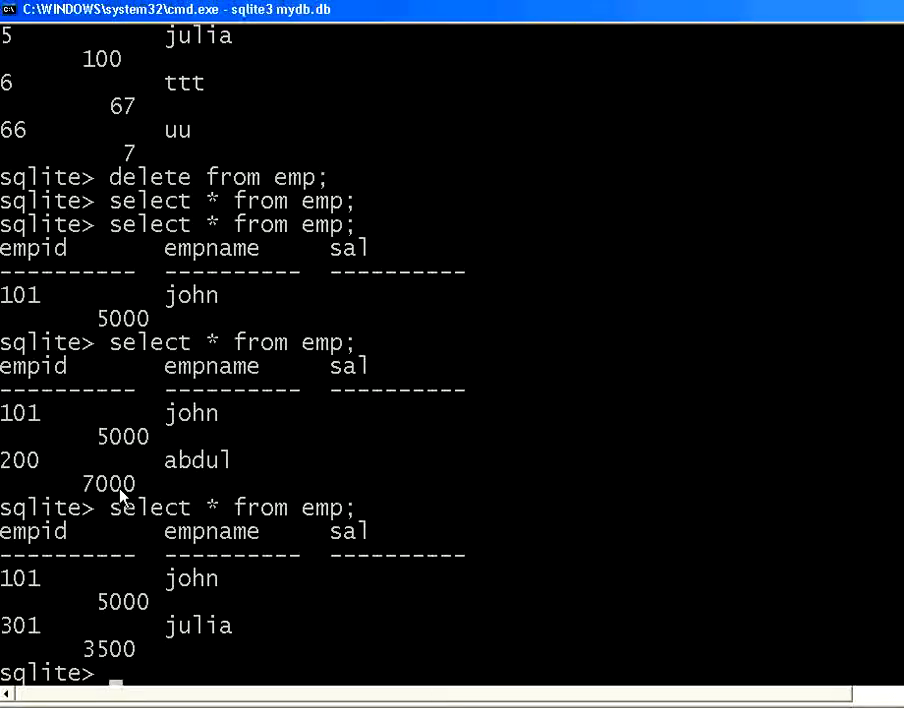
mouse_move(92, 504)
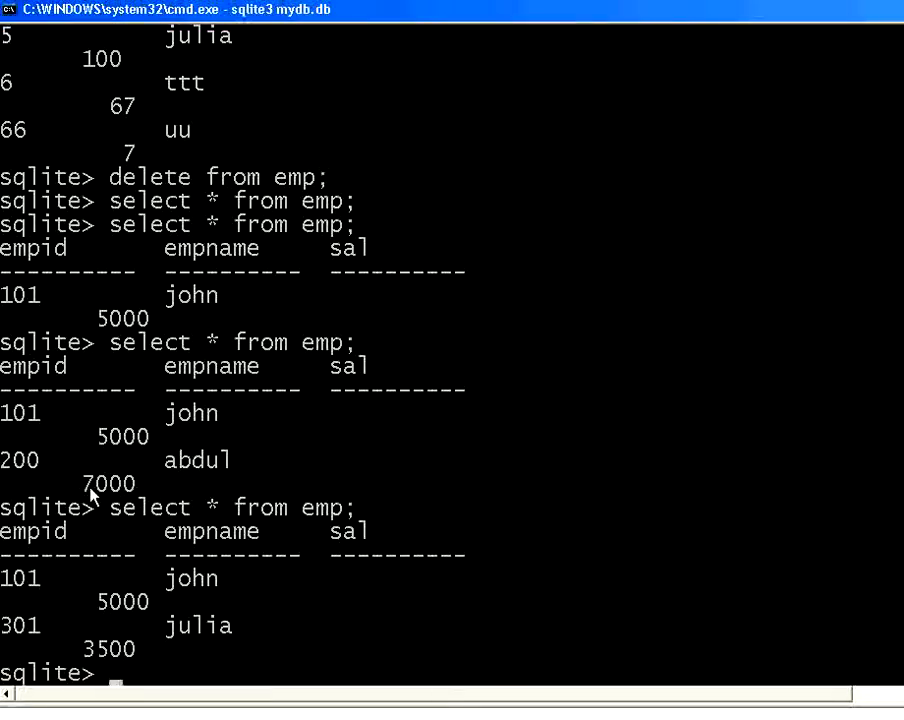
mouse_move(128, 576)
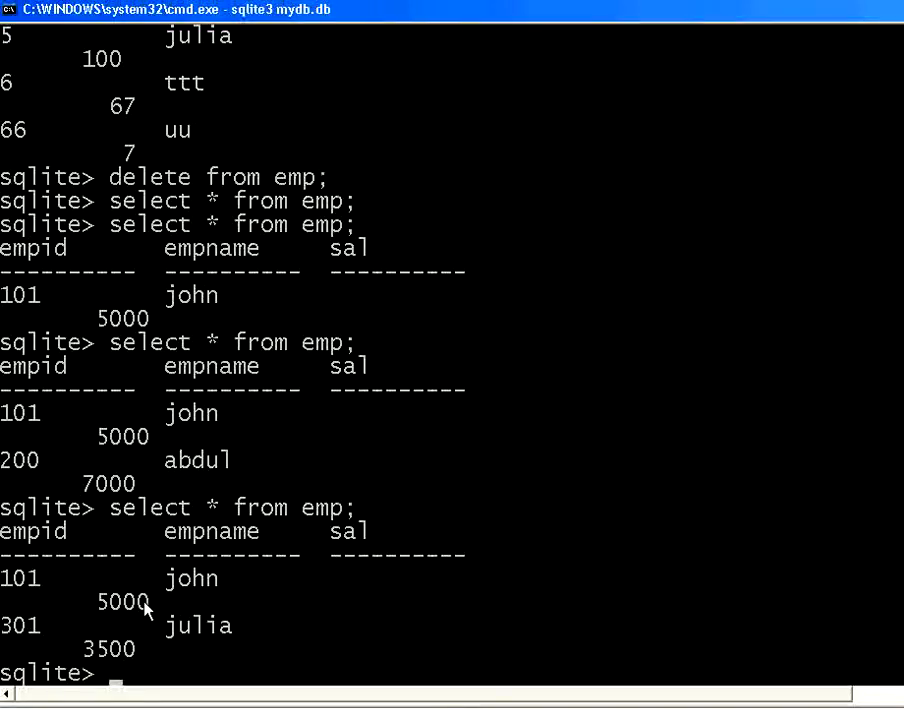
mouse_move(208, 584)
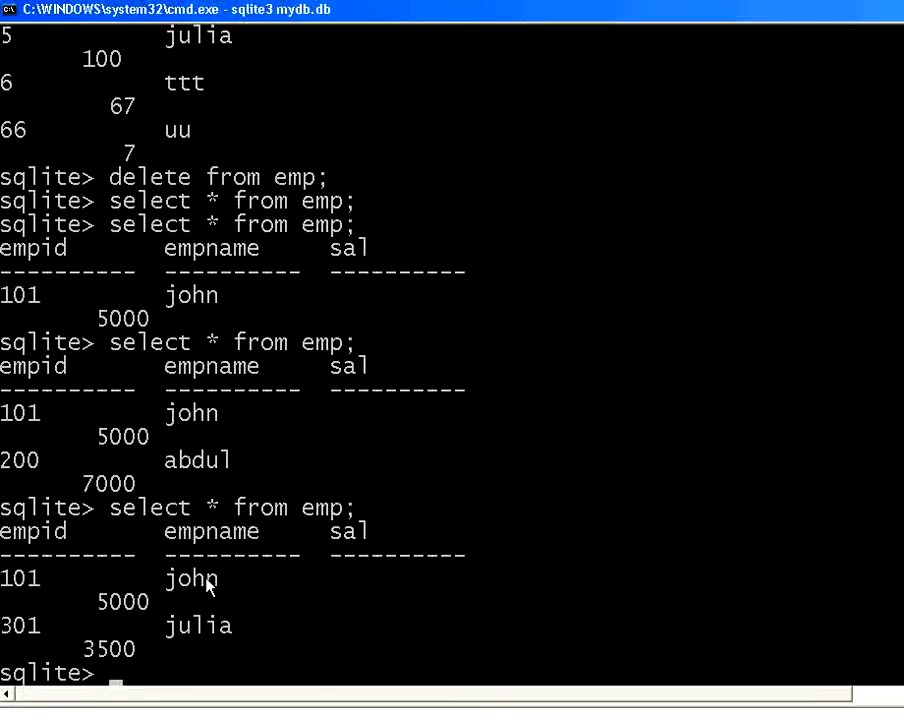
mouse_move(148, 652)
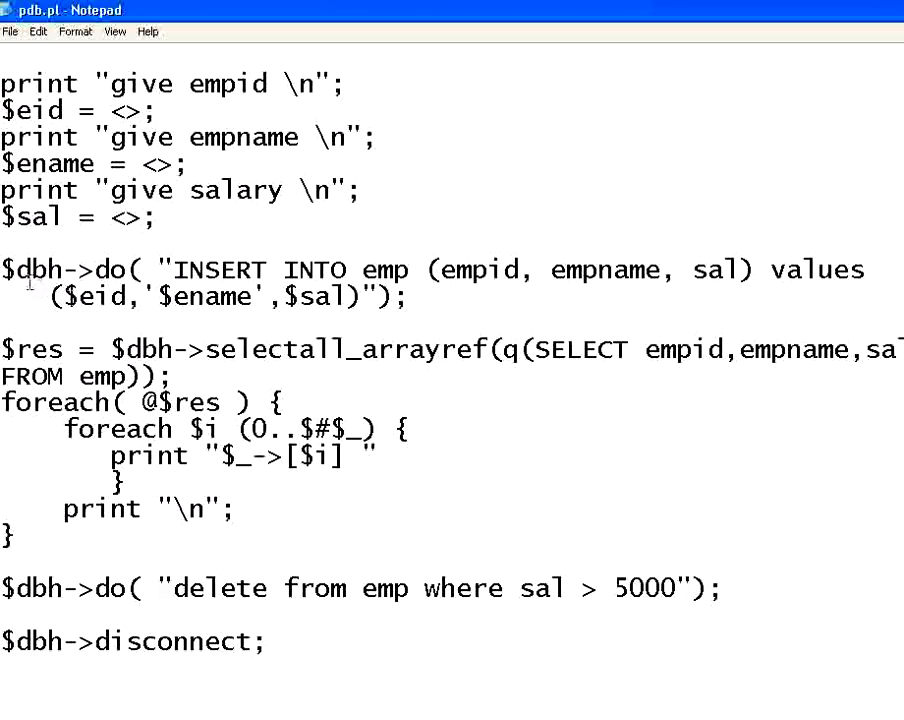
drag(4, 268, 140, 268)
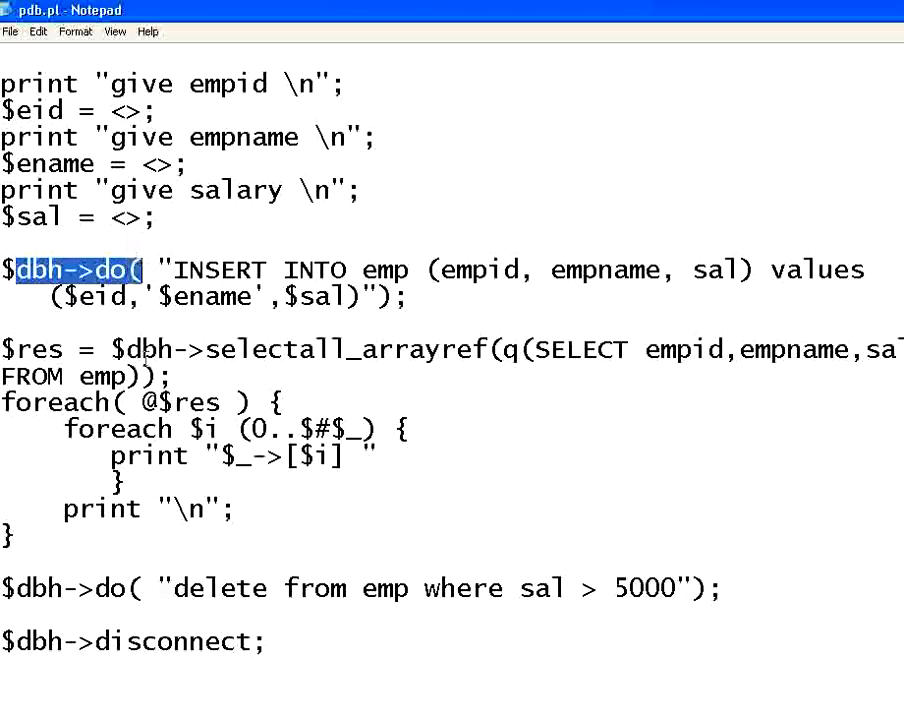
mouse_move(292, 588)
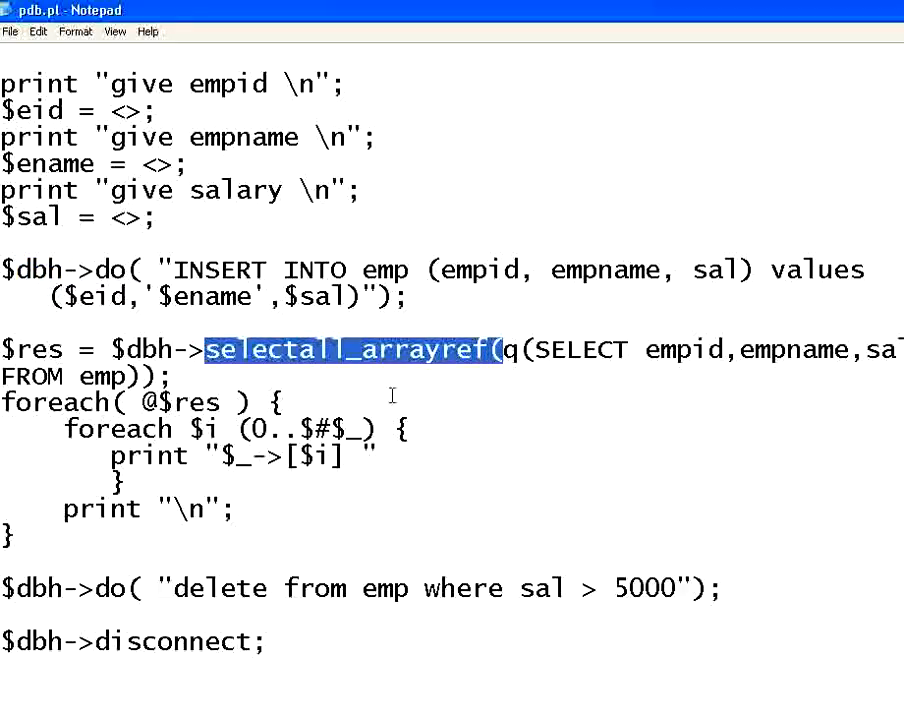
click(524, 348)
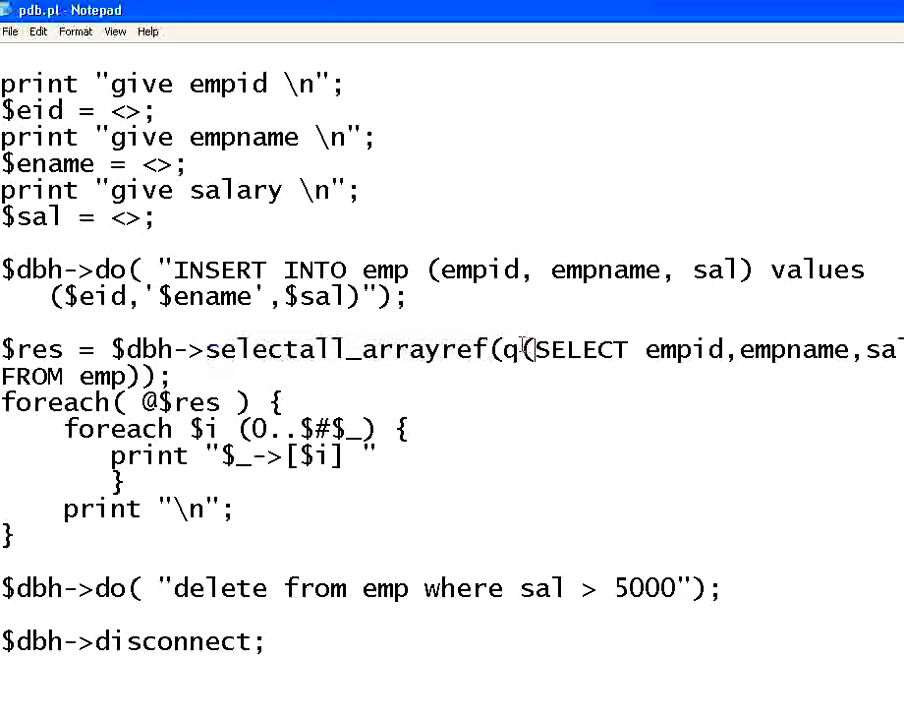
double_click(508, 350)
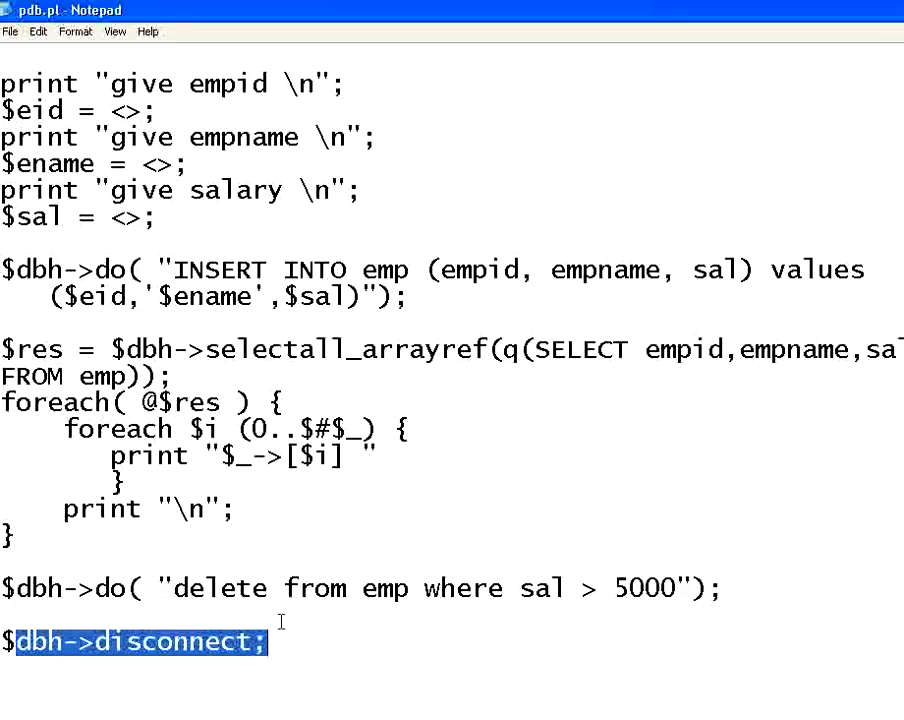
scroll(up, 3)
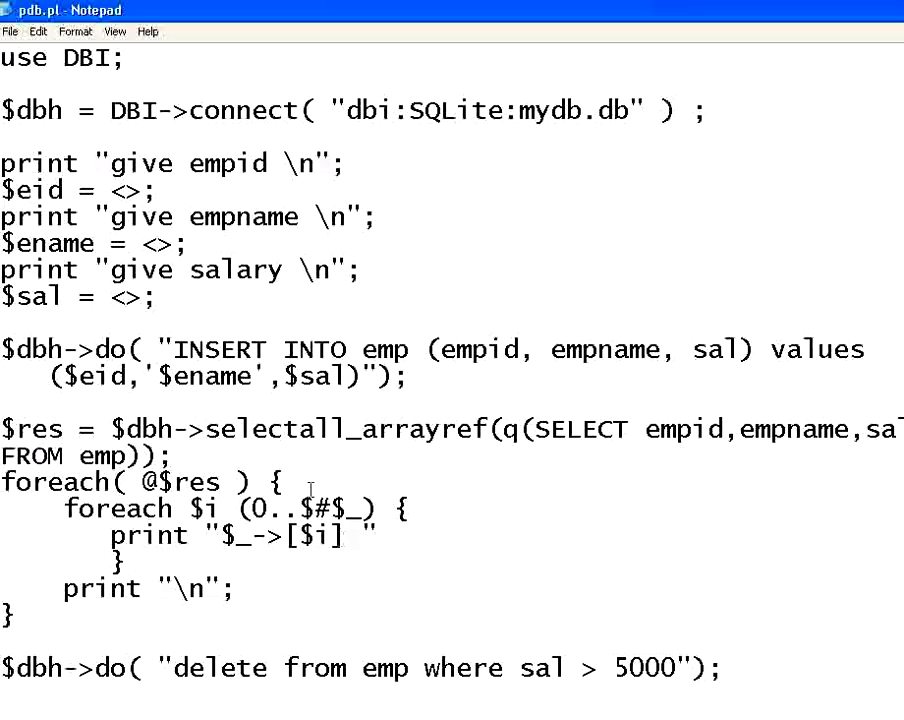
mouse_move(650, 110)
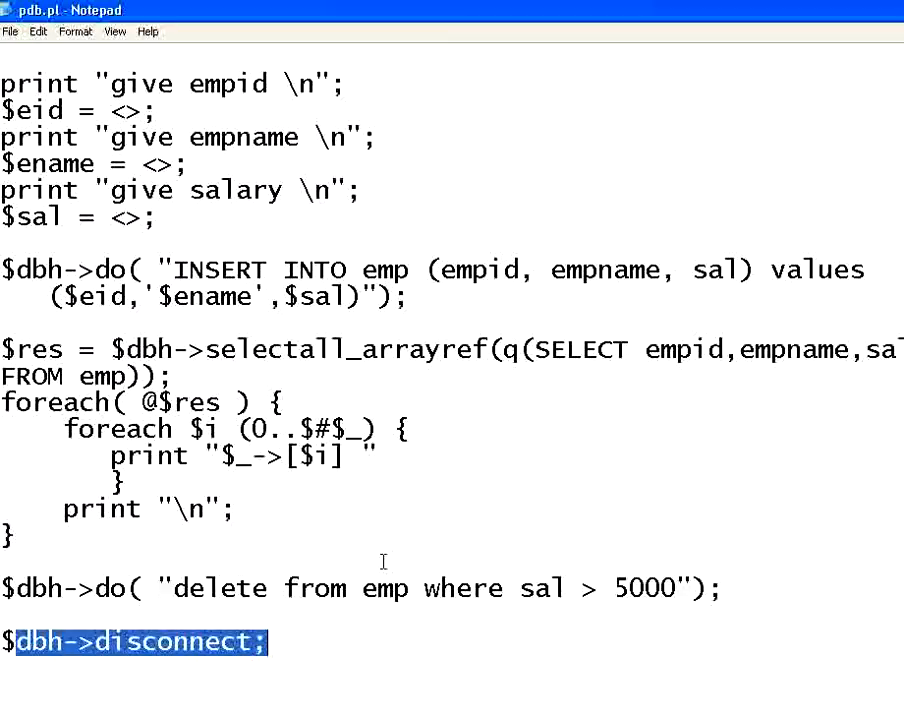
mouse_move(428, 550)
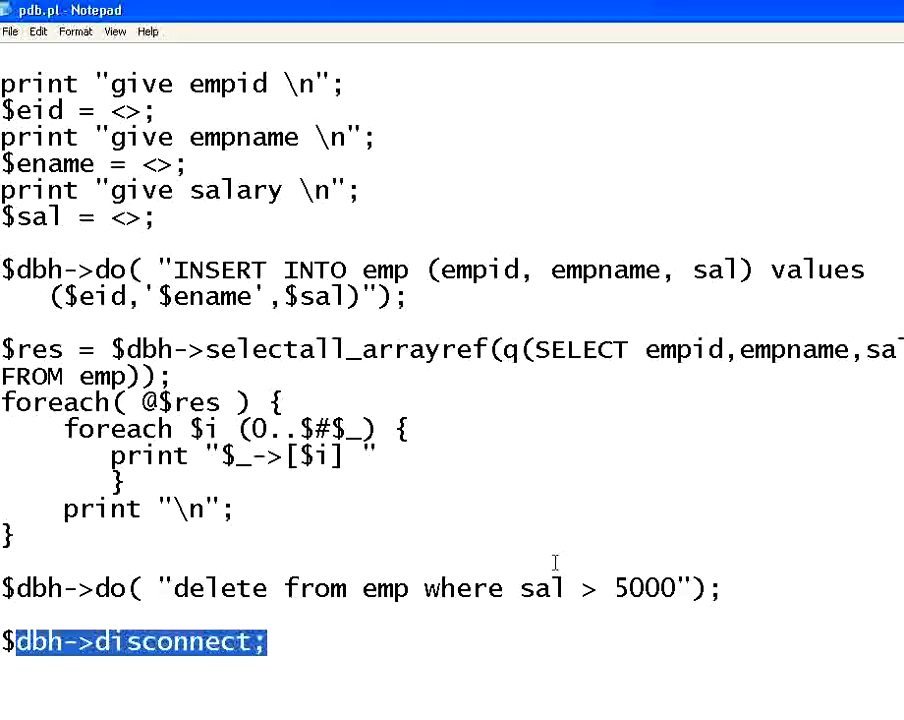
mouse_move(636, 630)
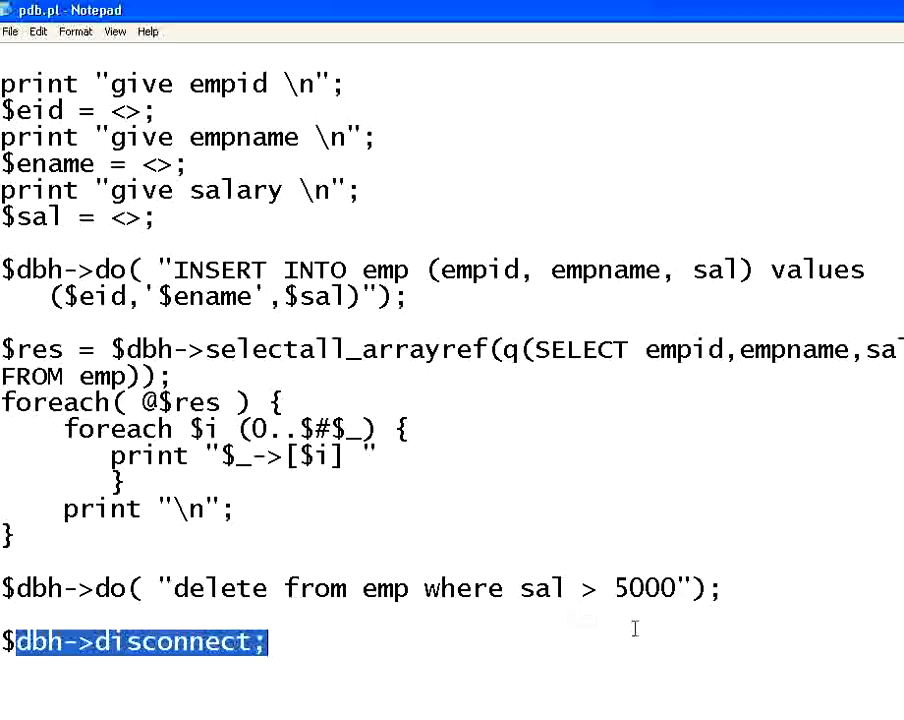